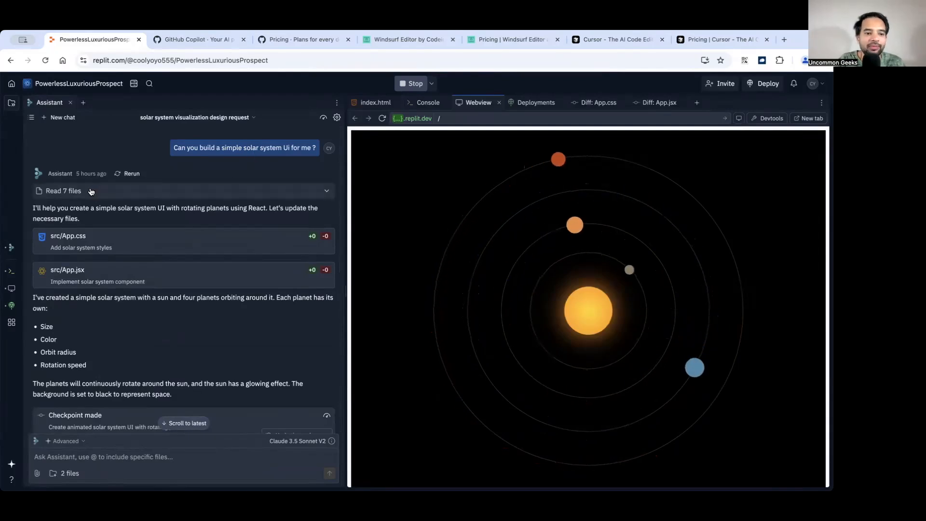
# Step: Leave the solar system app for the Replit home dashboard of recent apps
pyautogui.click(11, 102)
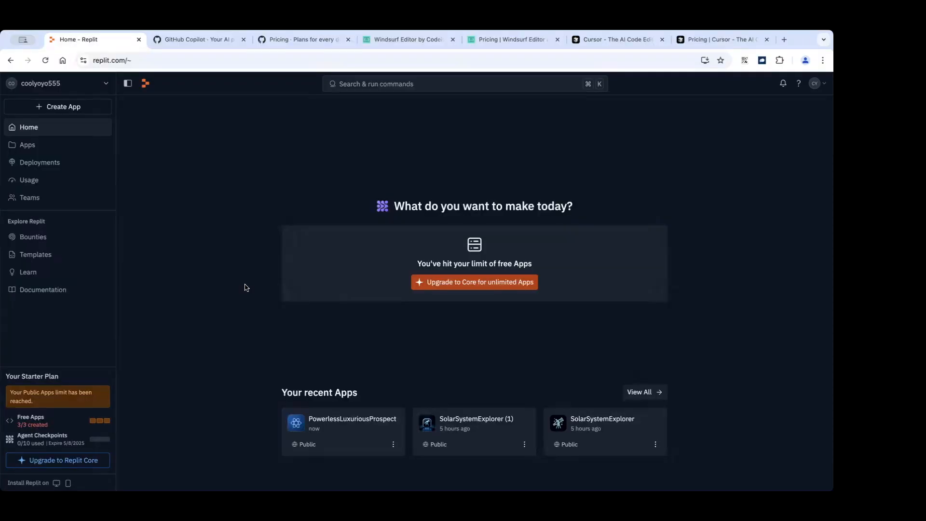
pyautogui.moveTo(726, 48)
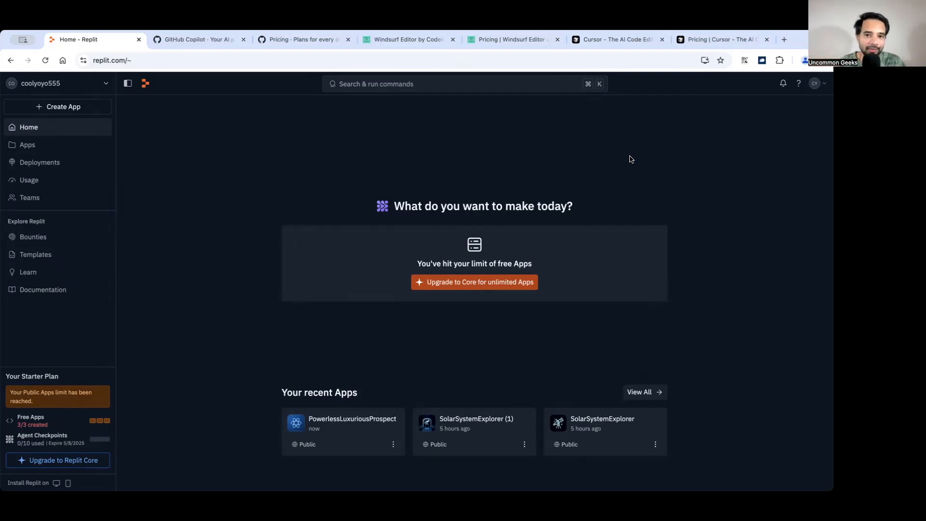
# Step: Open PowerlessLuxuriousProspect and browse its project files with the src folder expanded
pyautogui.click(342, 431)
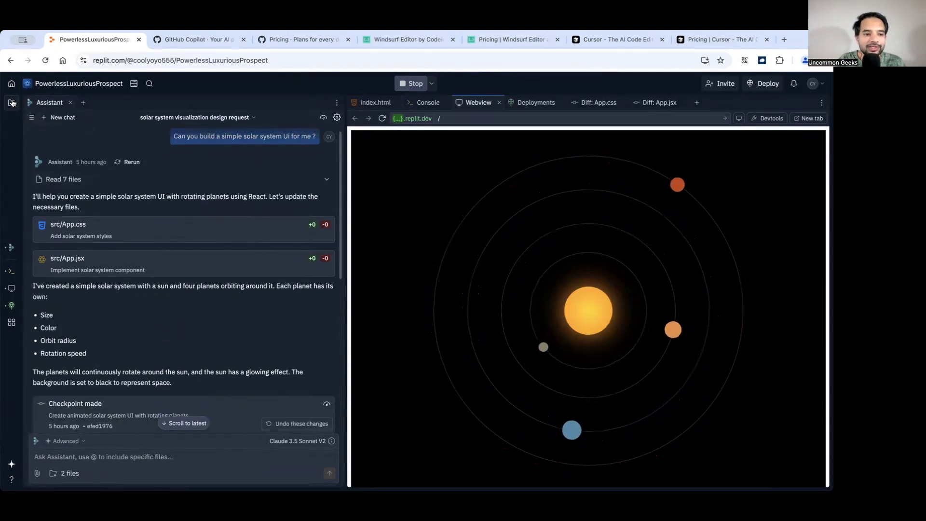
pyautogui.click(11, 102)
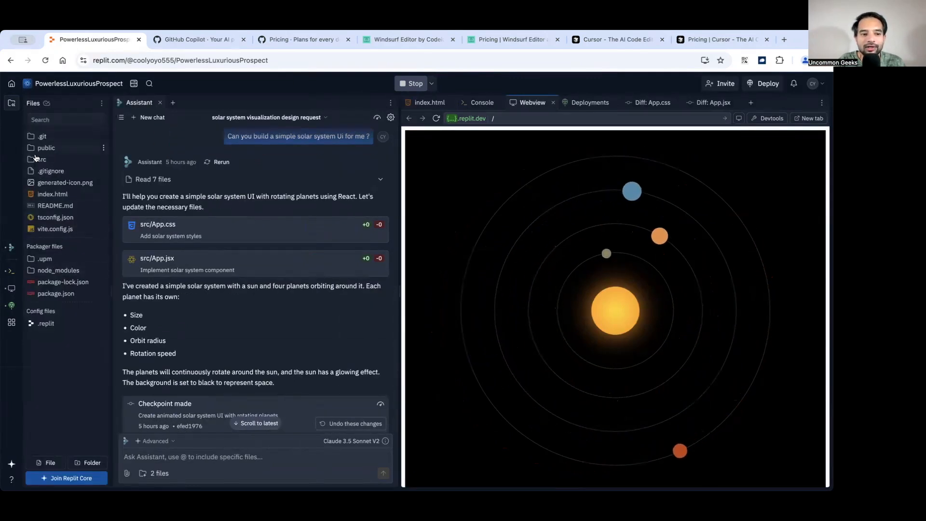
pyautogui.click(42, 159)
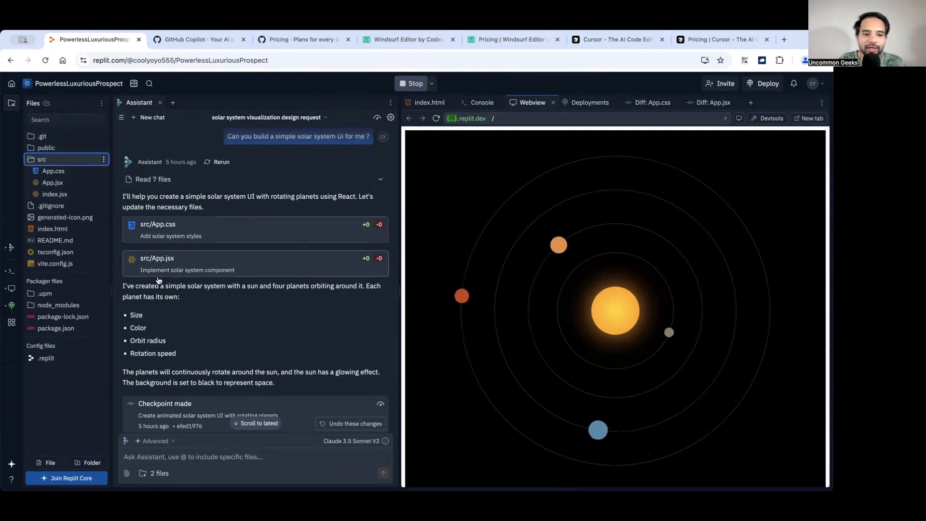
pyautogui.scroll(-3)
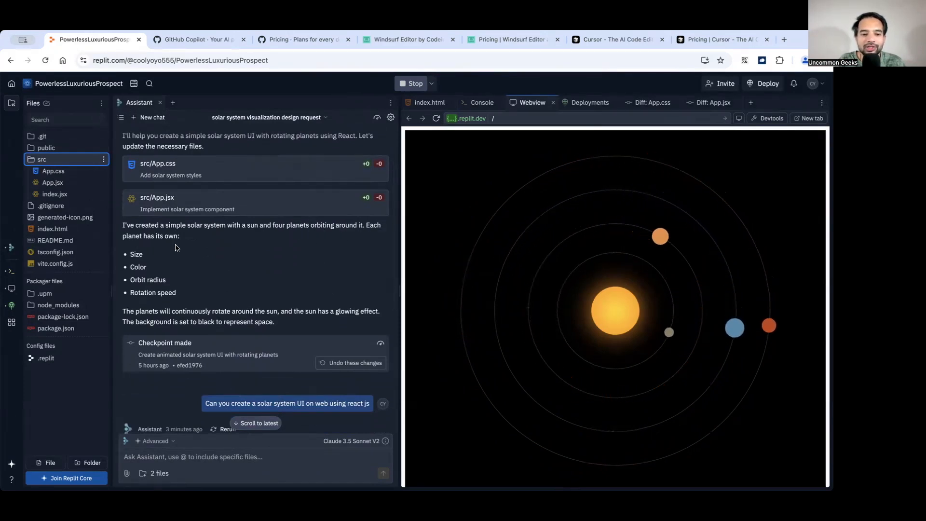
pyautogui.scroll(-3)
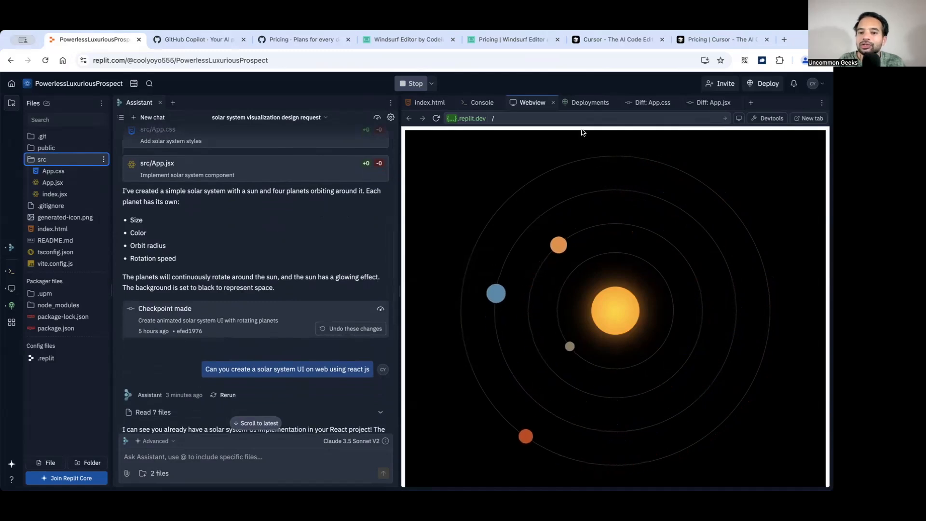
# Step: Review Deployments and the App.jsx and App.css diffs, then return to the Webview preview
pyautogui.click(589, 102)
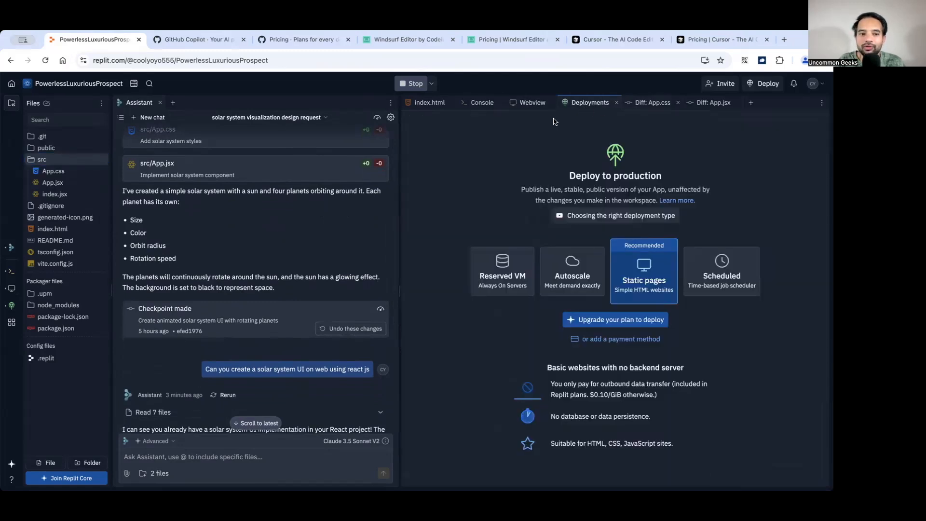
pyautogui.moveTo(757, 47)
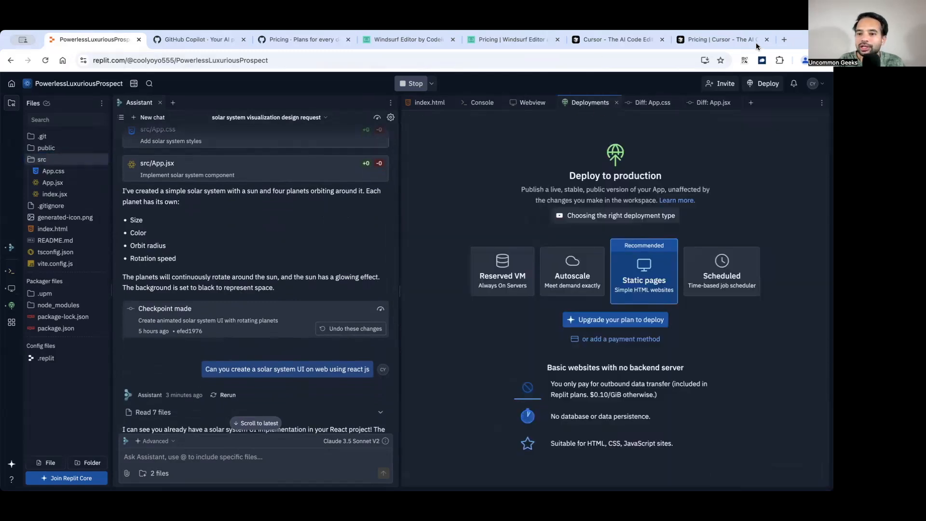
pyautogui.click(713, 102)
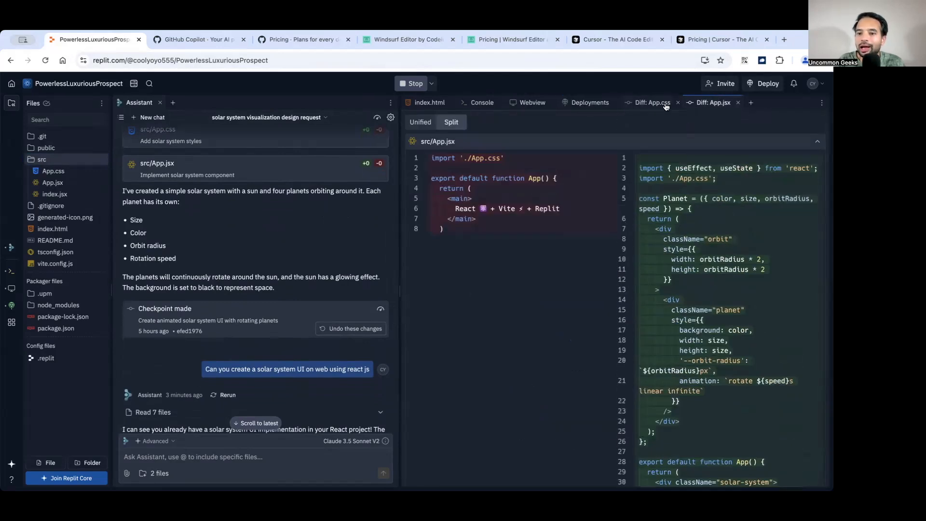
pyautogui.click(652, 103)
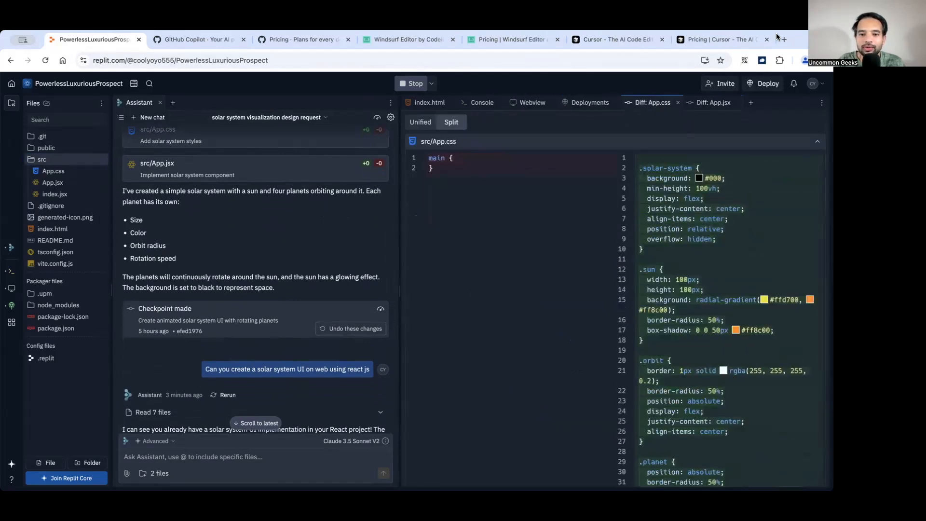
pyautogui.click(530, 102)
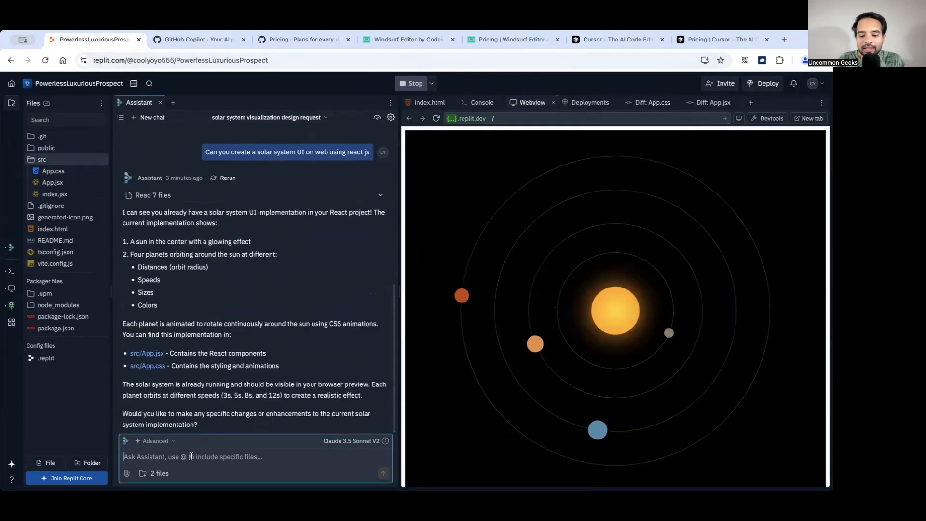
# Step: Send the Assistant a request to increase the planets to 8 and double the sun
pyautogui.write('Can you ple')
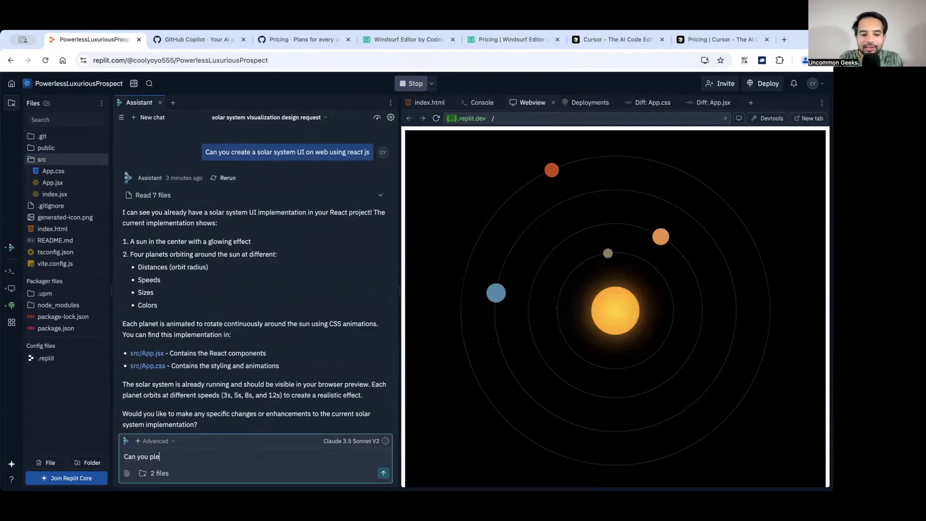
pyautogui.write('ase increase rhe')
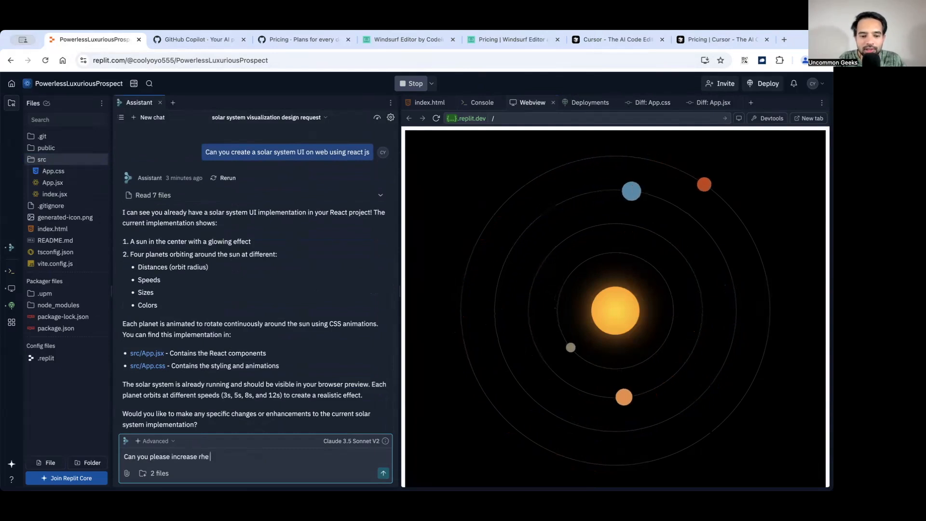
pyautogui.write('the n')
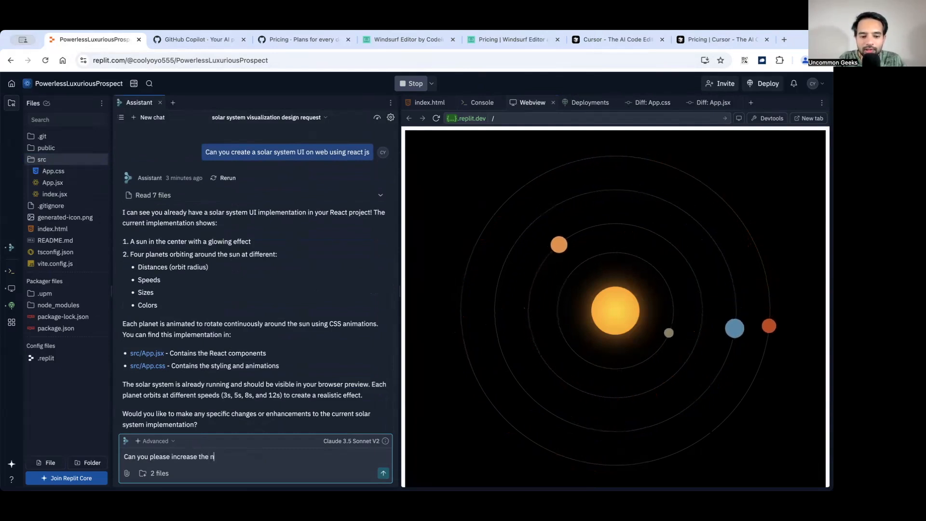
pyautogui.write('umber of planets')
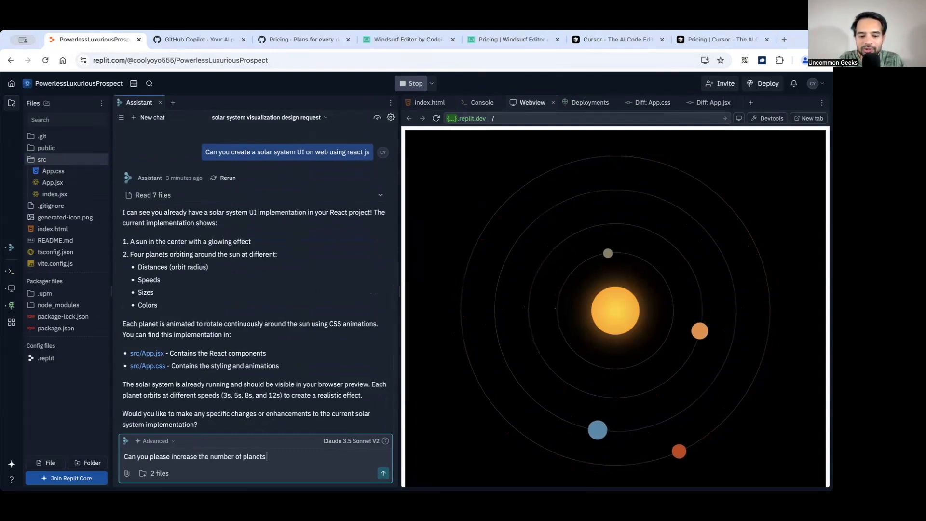
pyautogui.write('to 8 an')
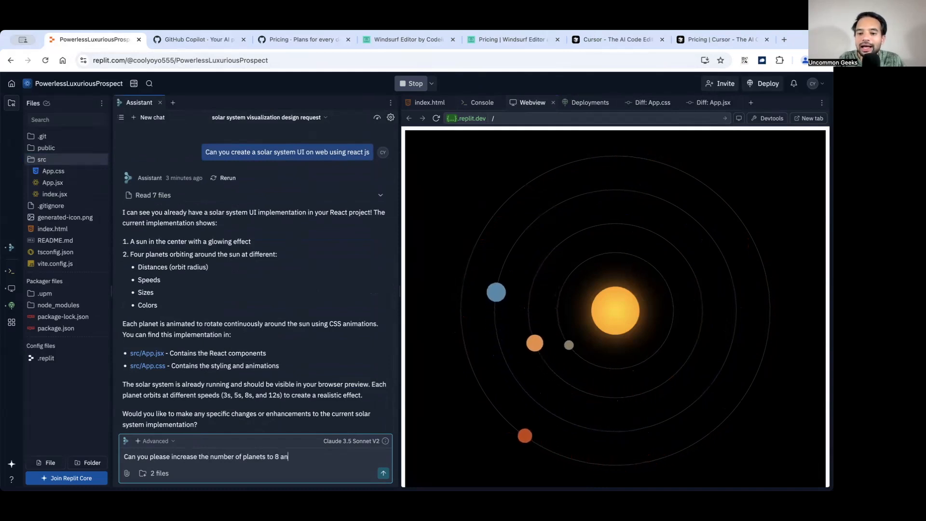
pyautogui.write('d acn')
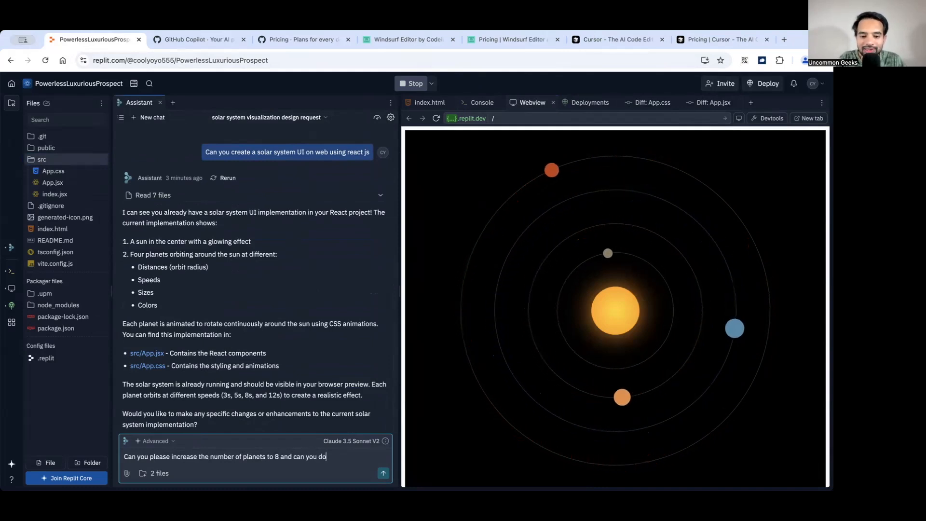
pyautogui.write('ble the size of s')
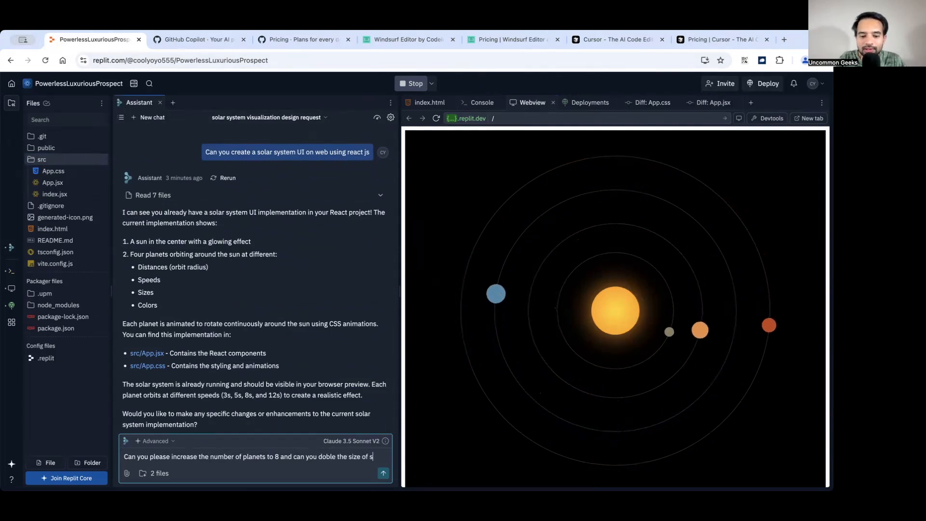
pyautogui.write('un.')
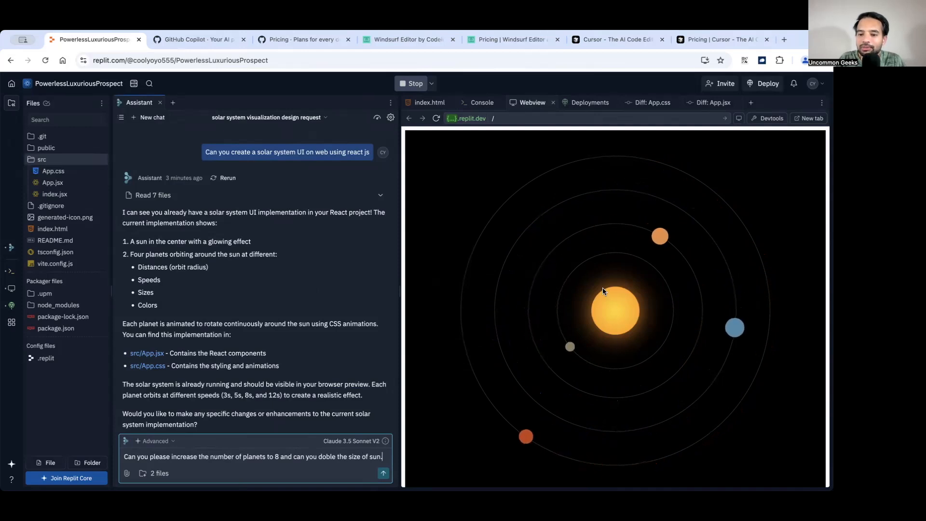
pyautogui.click(383, 473)
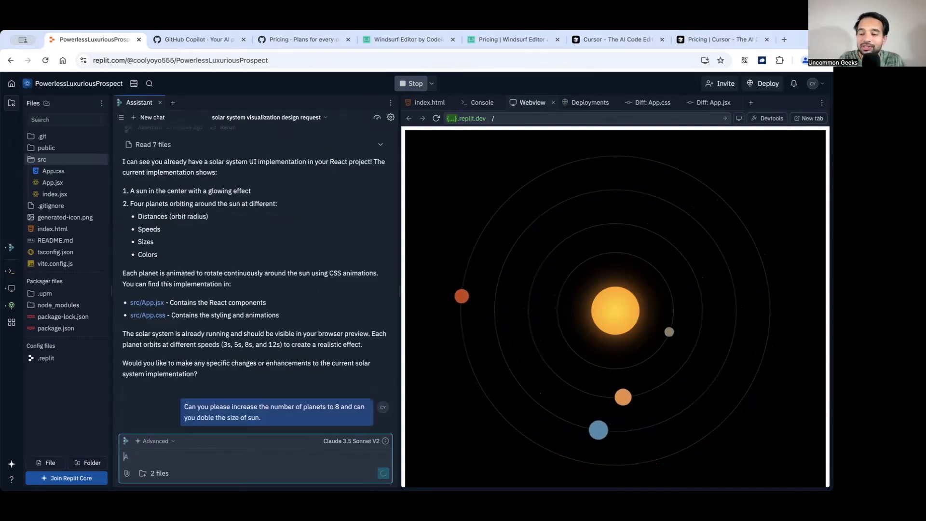
# Step: Let the Assistant apply its 8-planet, doubled-sun changes to App.jsx and App.css
pyautogui.click(383, 472)
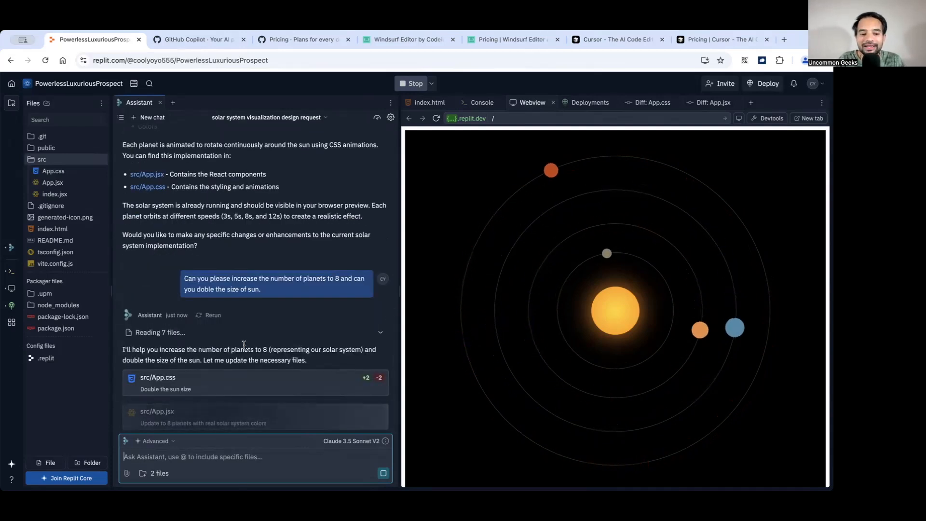
pyautogui.moveTo(220, 366)
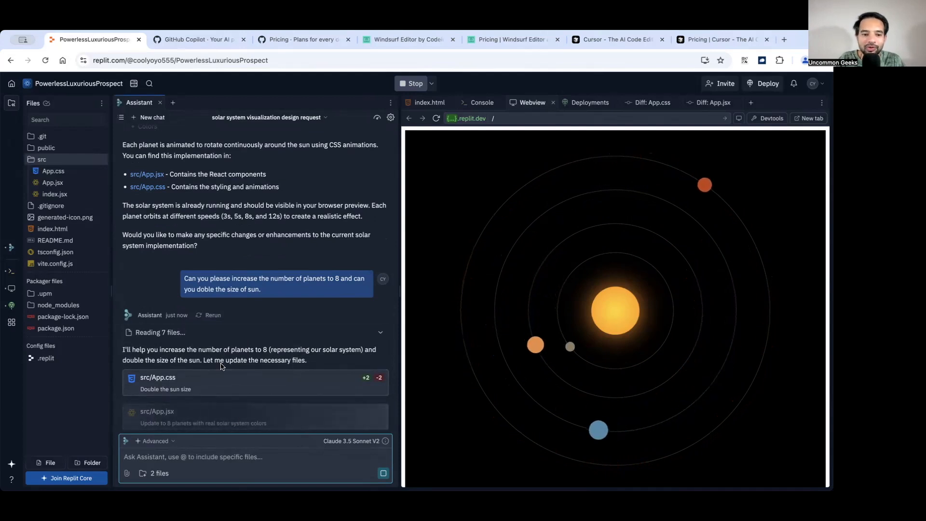
pyautogui.scroll(3)
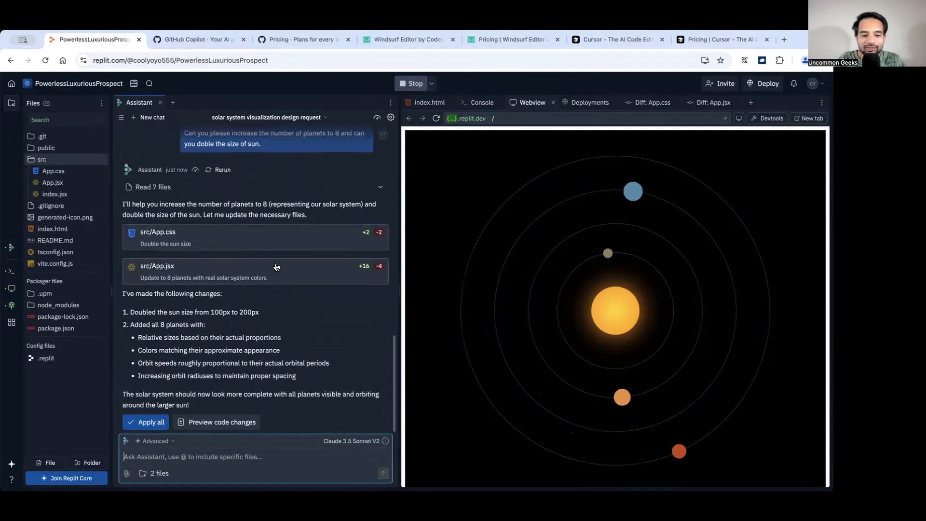
pyautogui.click(146, 421)
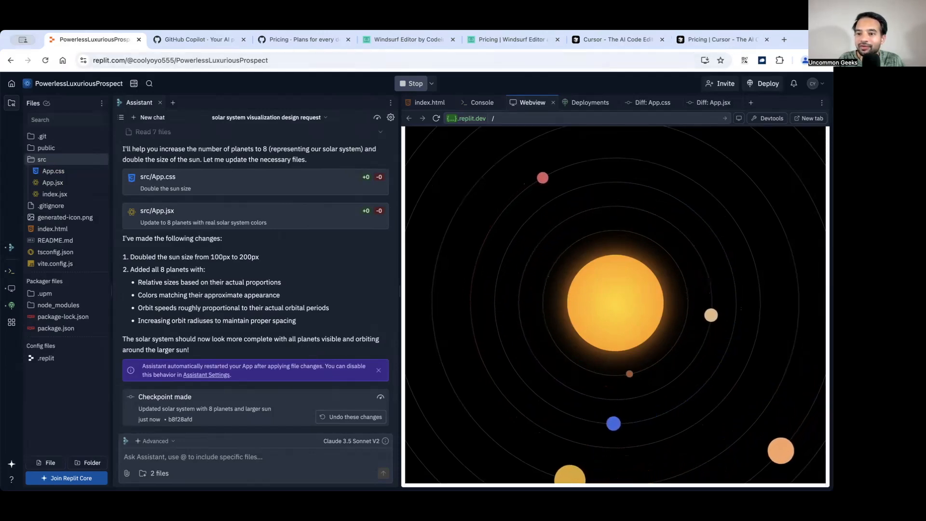
# Step: View the updated 8-planet solar system full-page in a new tab, then close it
pyautogui.click(812, 118)
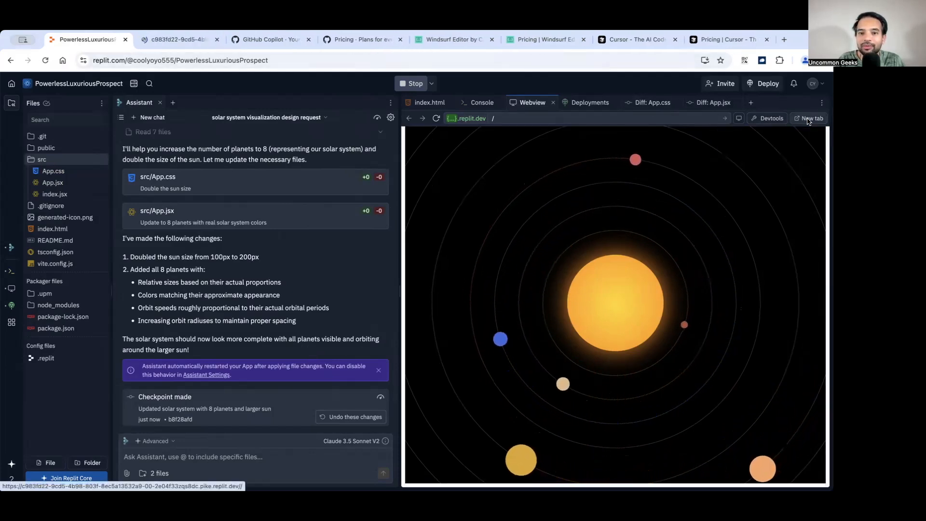
pyautogui.click(811, 118)
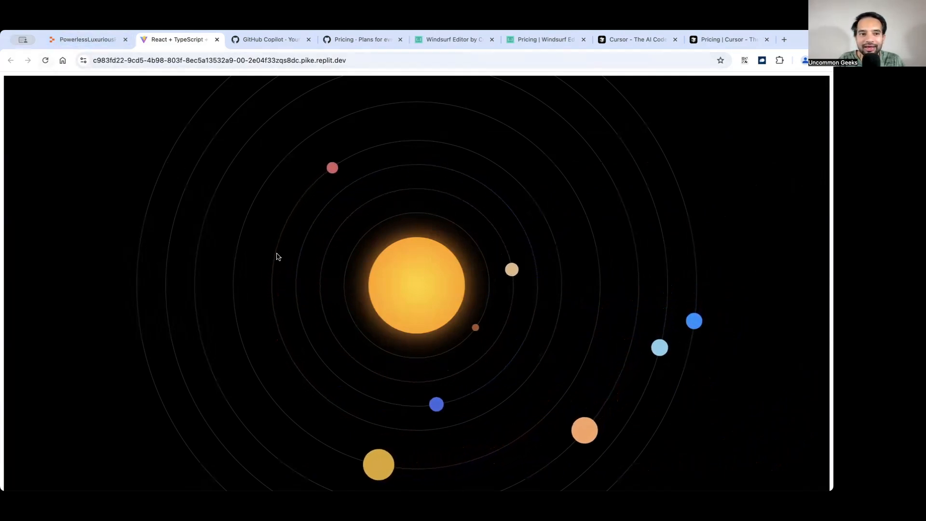
pyautogui.click(86, 39)
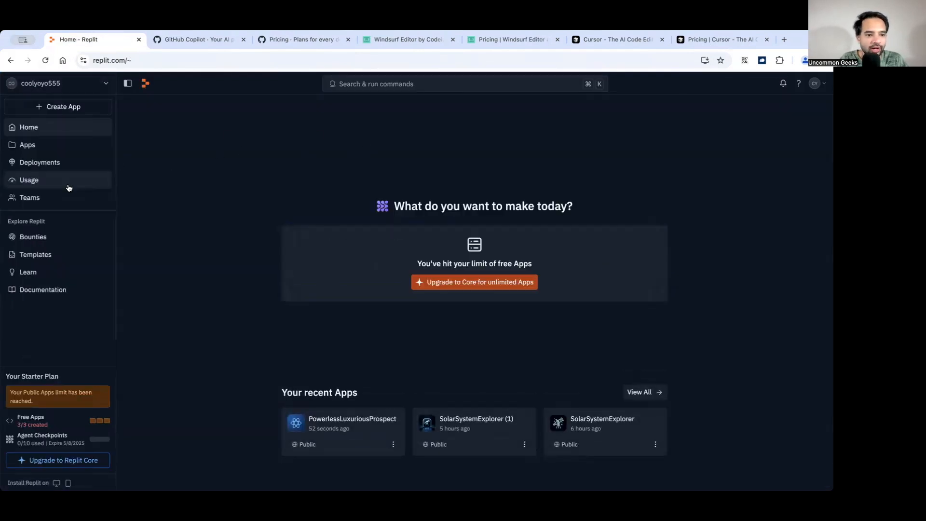
# Step: Check the $180/year Core upgrade pricing, close it, and switch to GitHub Copilot
pyautogui.click(113, 60)
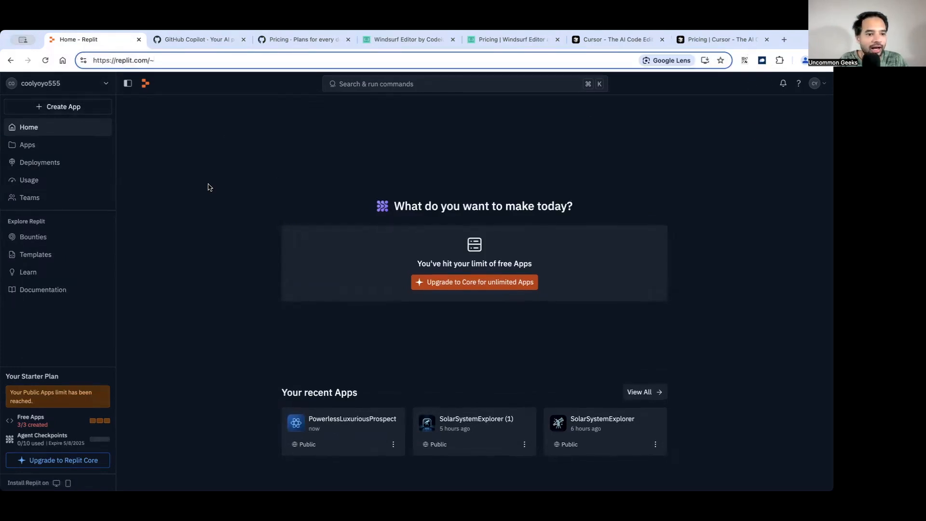
pyautogui.moveTo(54, 400)
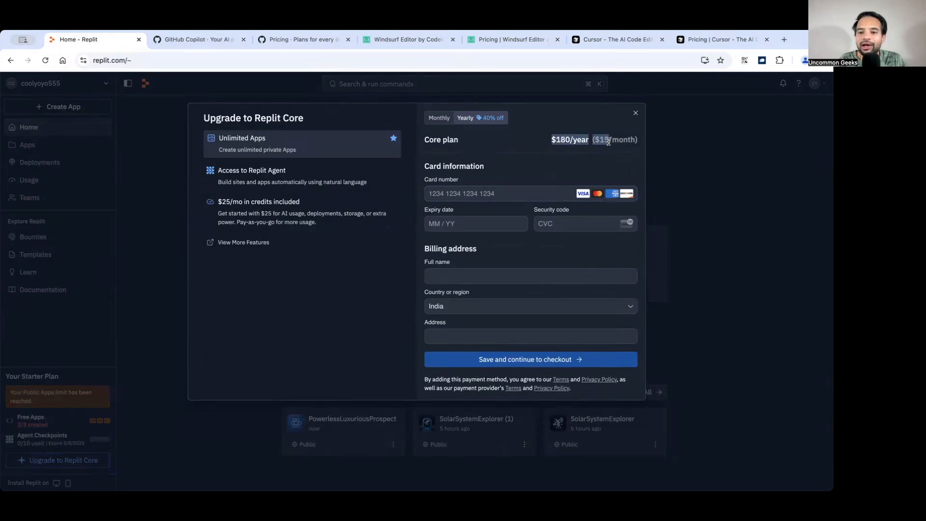
pyautogui.moveTo(587, 140)
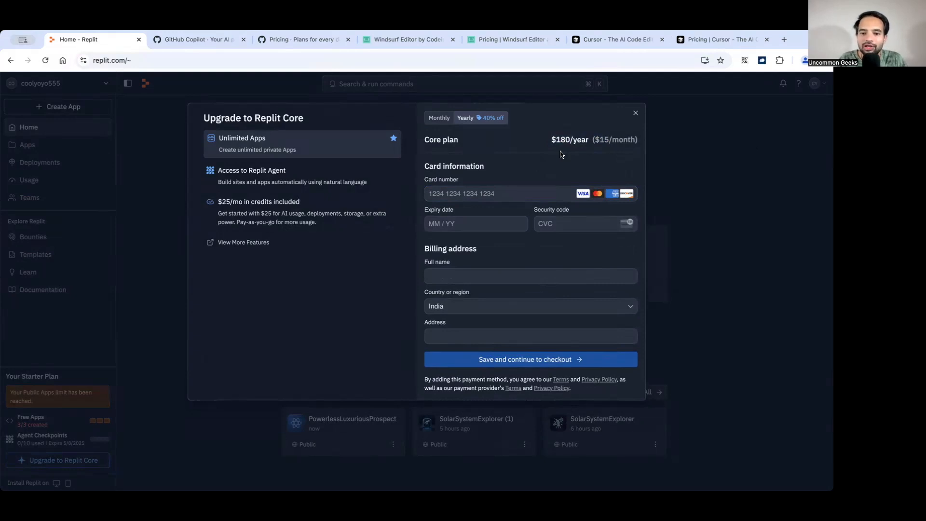
pyautogui.click(635, 112)
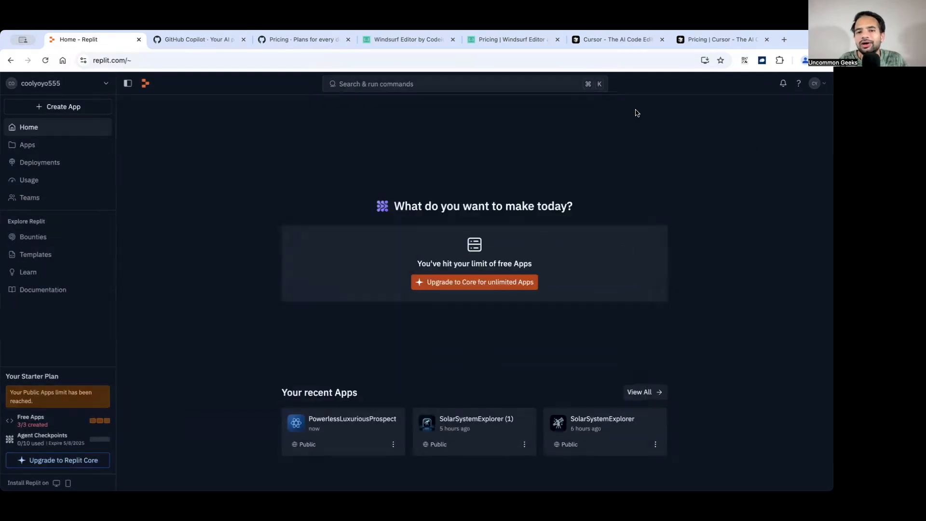
pyautogui.moveTo(252, 142)
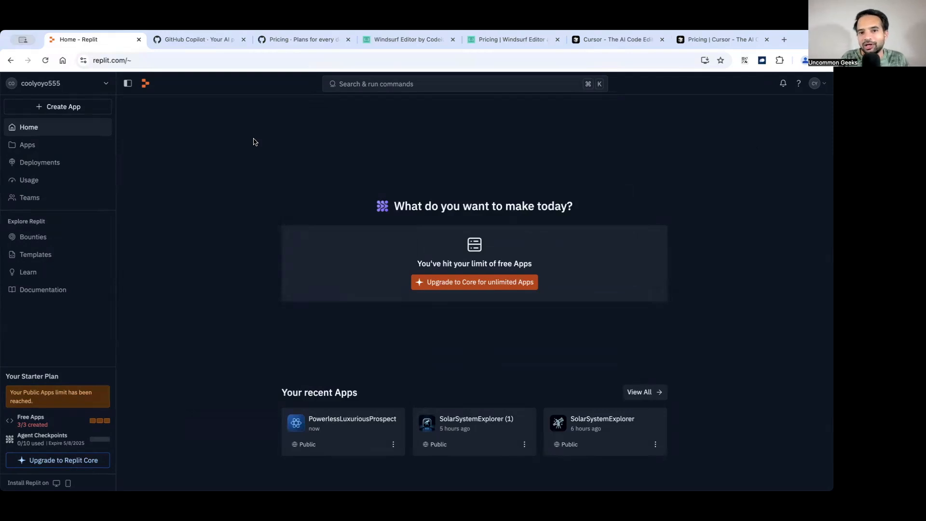
pyautogui.click(198, 39)
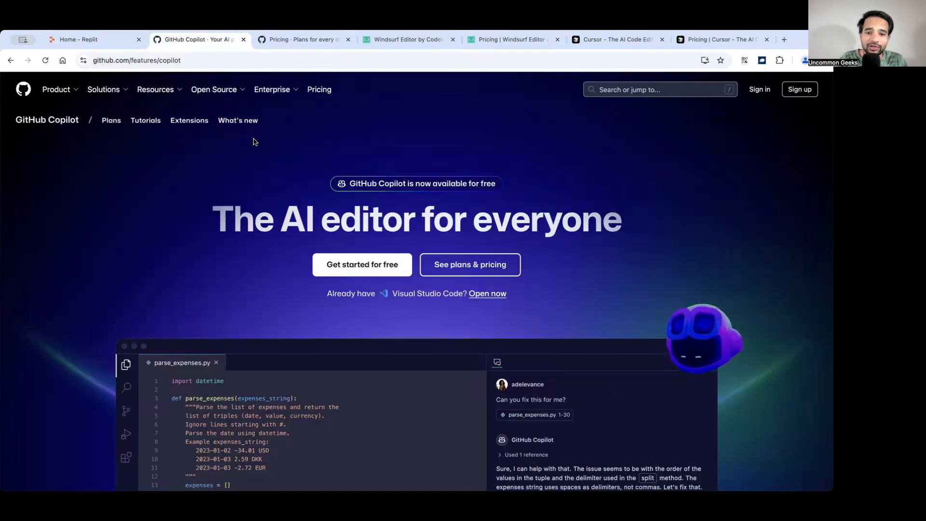
# Step: Scroll the Copilot features page to view the parse_expenses.py bug-fix chat demo
pyautogui.scroll(-3)
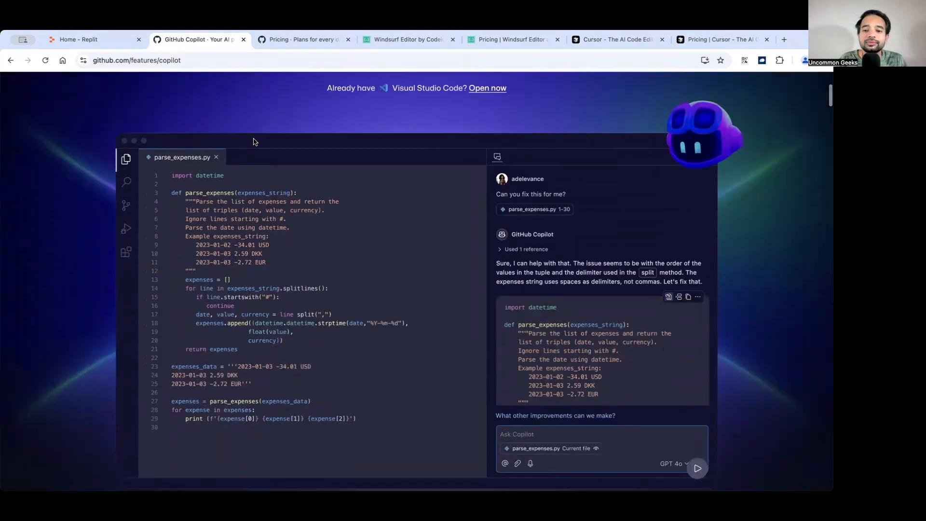
pyautogui.scroll(3)
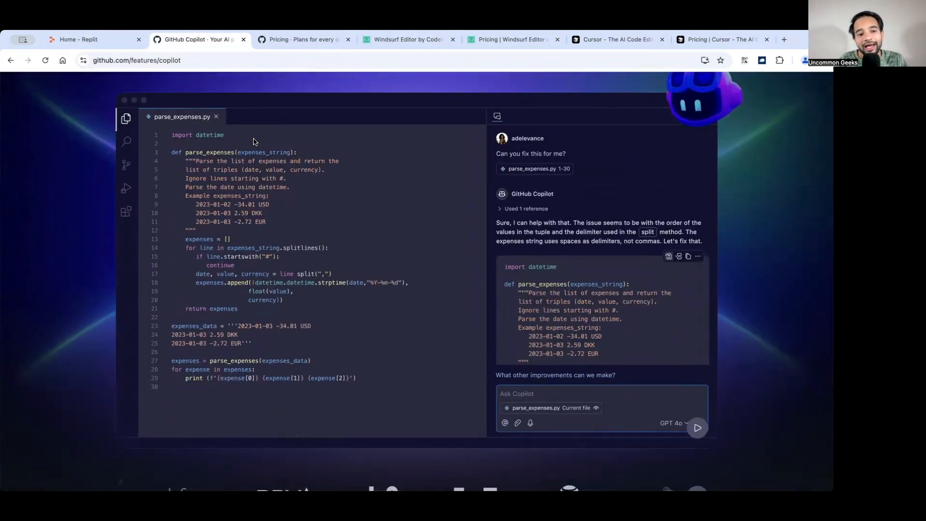
pyautogui.moveTo(206, 168)
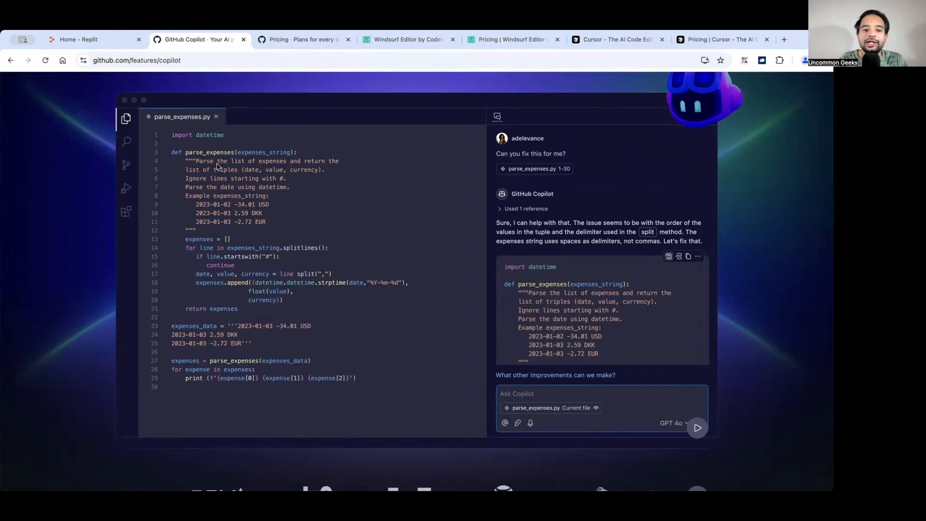
pyautogui.moveTo(207, 156)
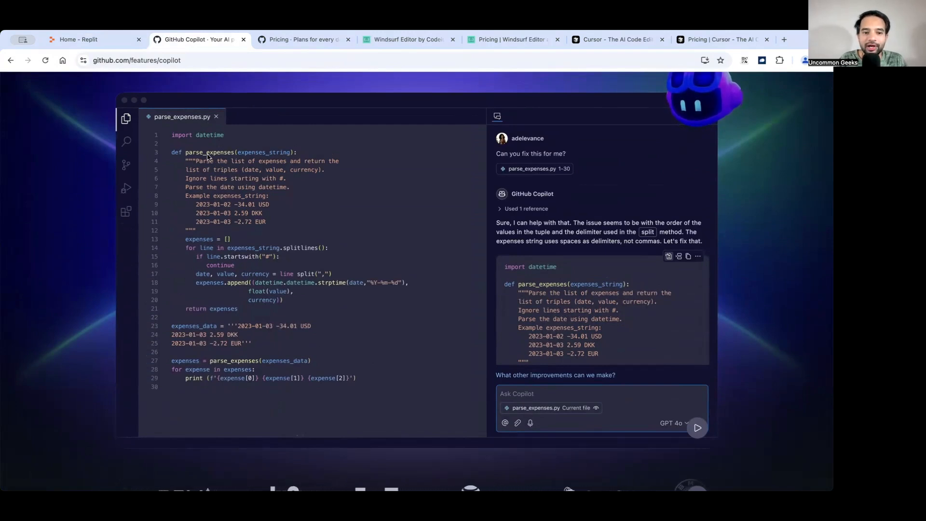
pyautogui.scroll(-3)
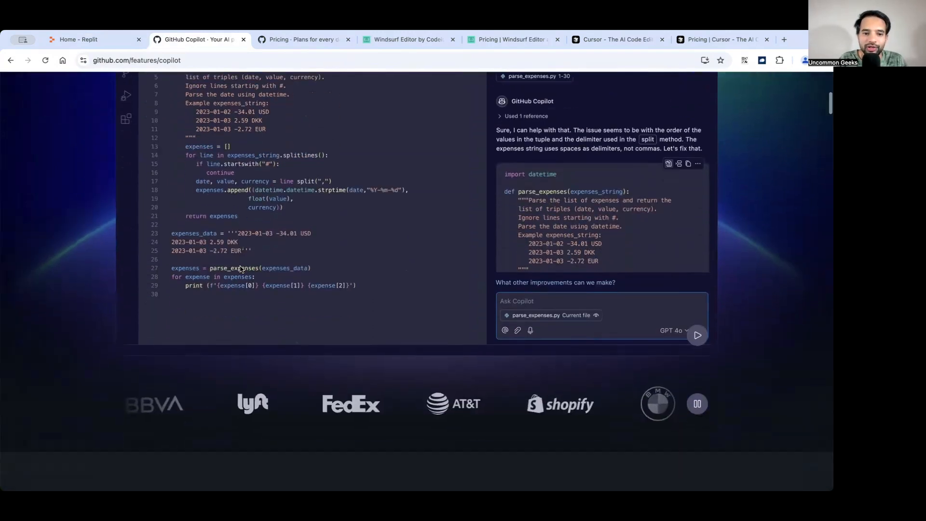
pyautogui.scroll(3)
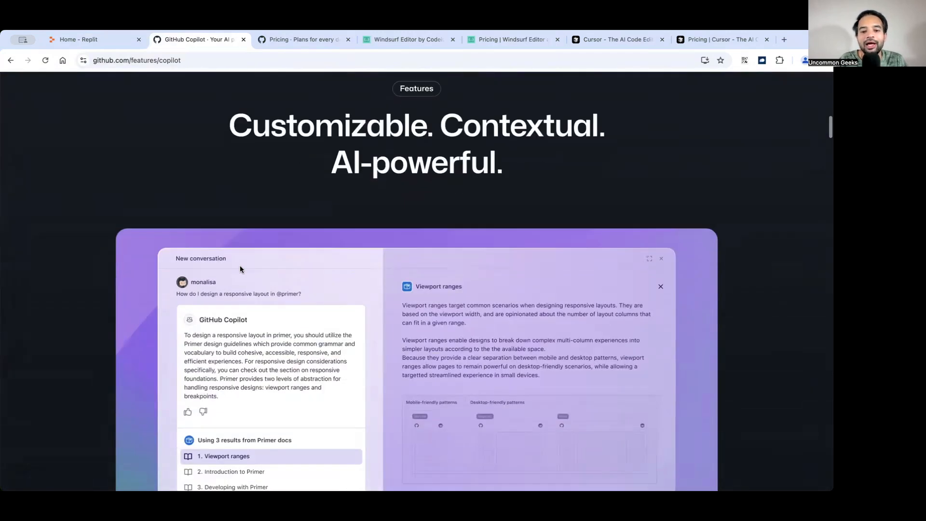
pyautogui.scroll(3)
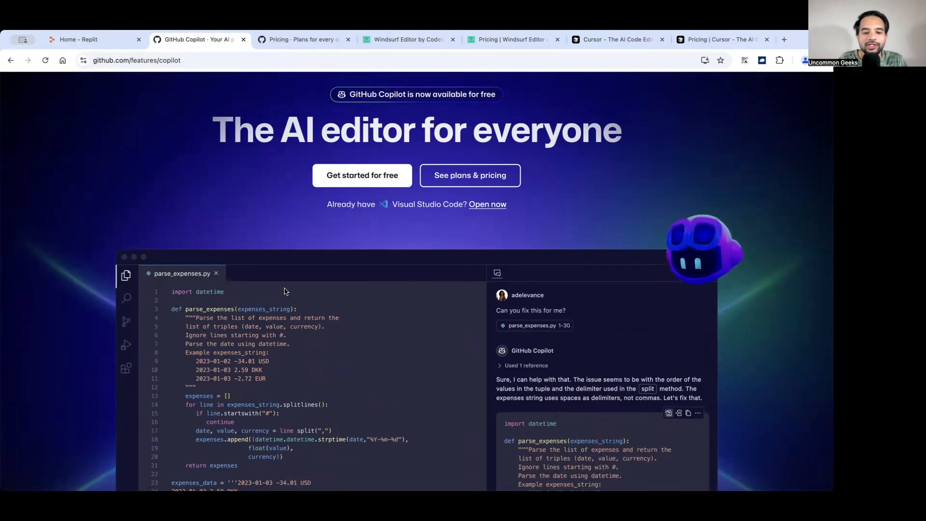
pyautogui.scroll(-3)
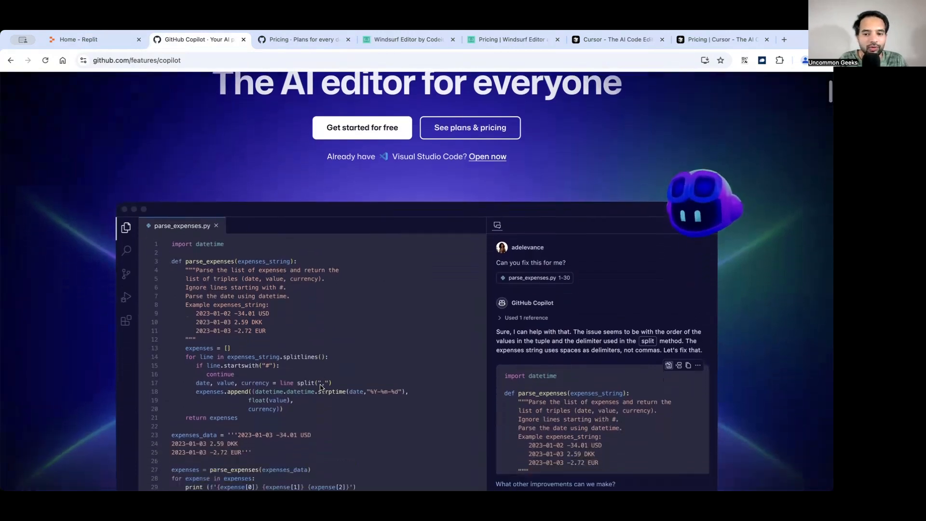
pyautogui.scroll(-3)
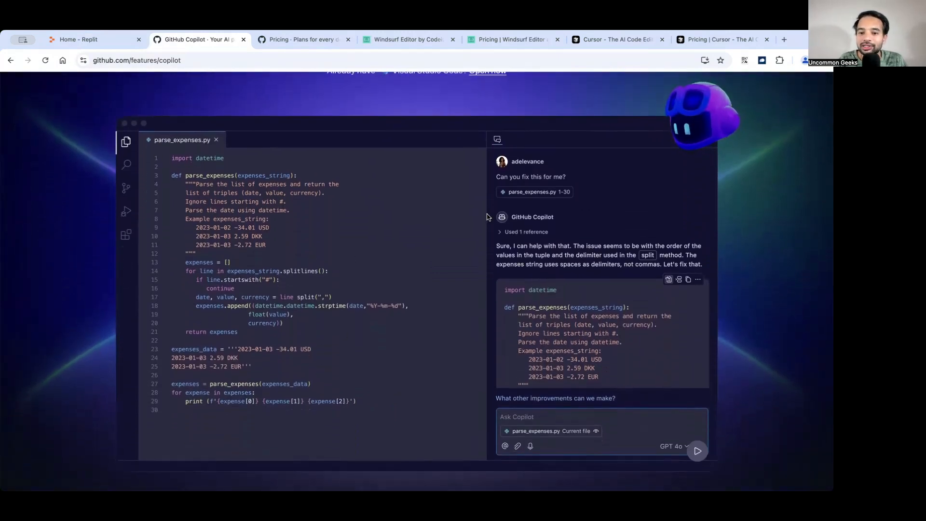
pyautogui.moveTo(571, 214)
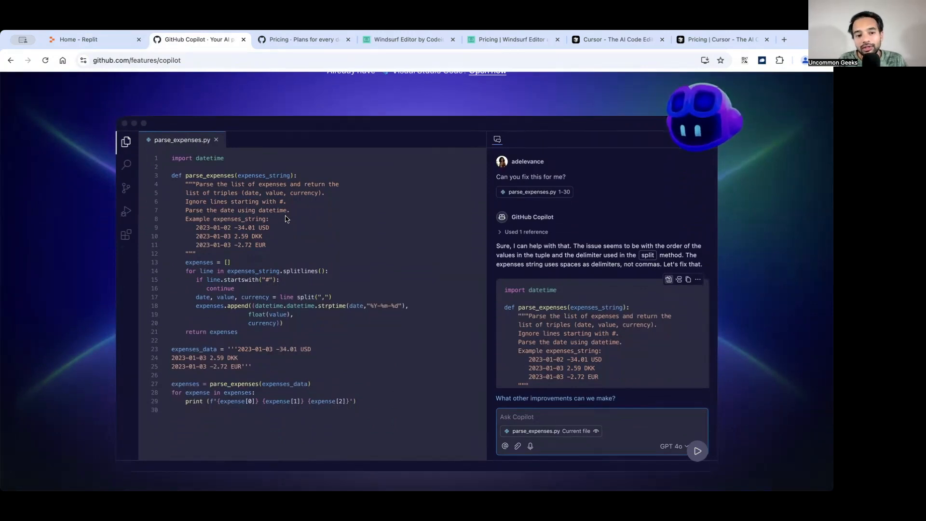
pyautogui.moveTo(488, 205)
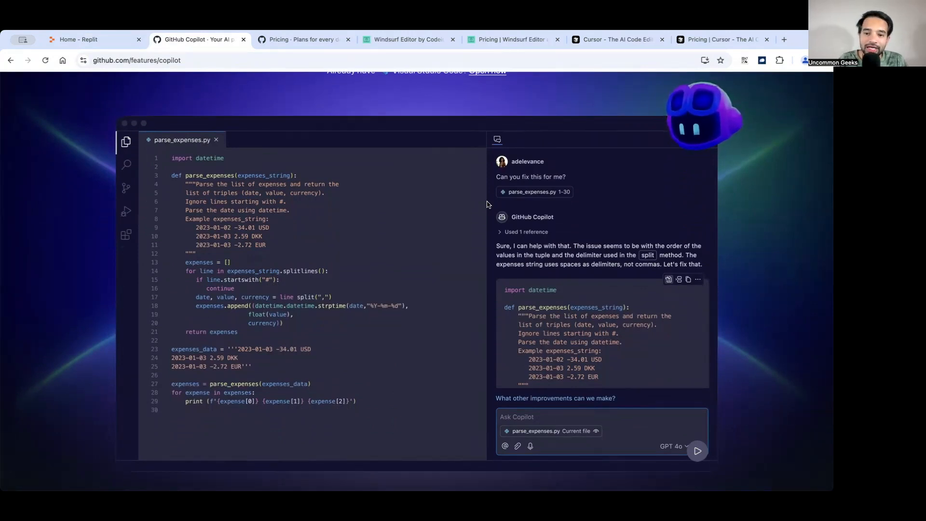
pyautogui.scroll(3)
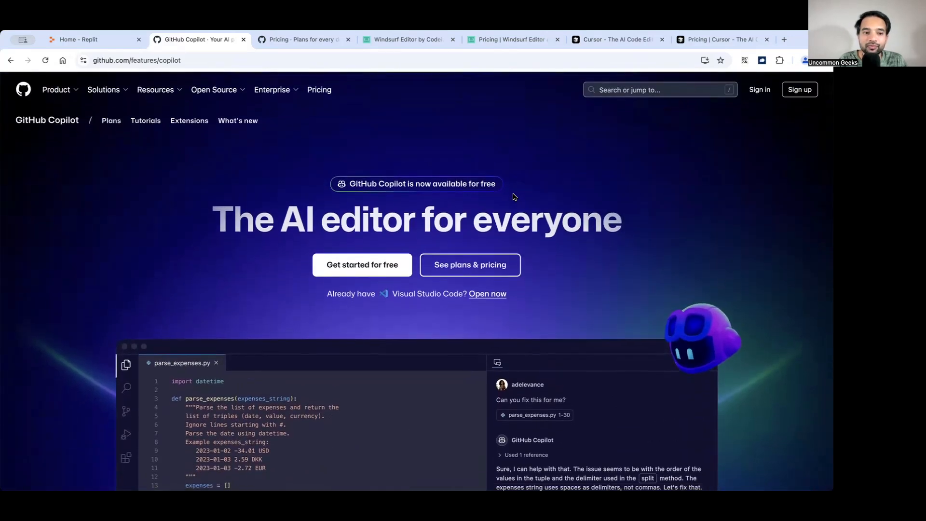
pyautogui.scroll(-3)
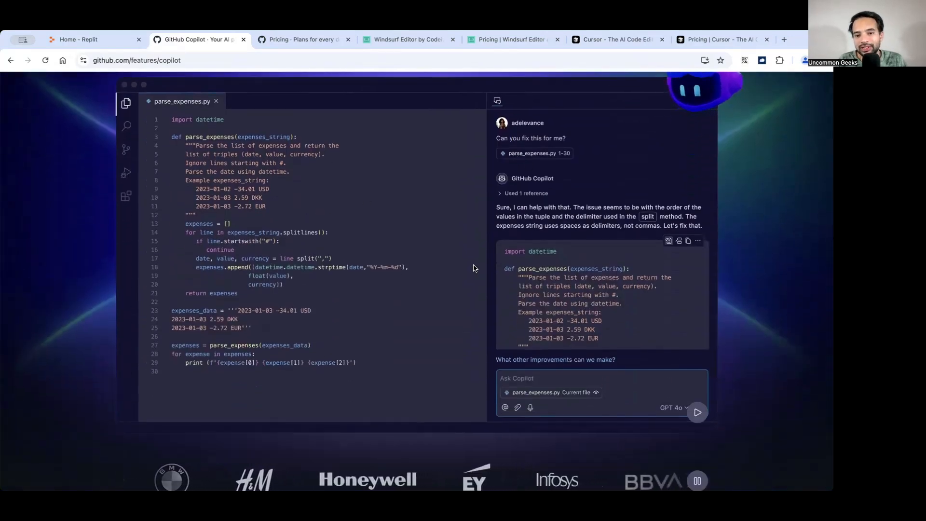
pyautogui.moveTo(380, 161)
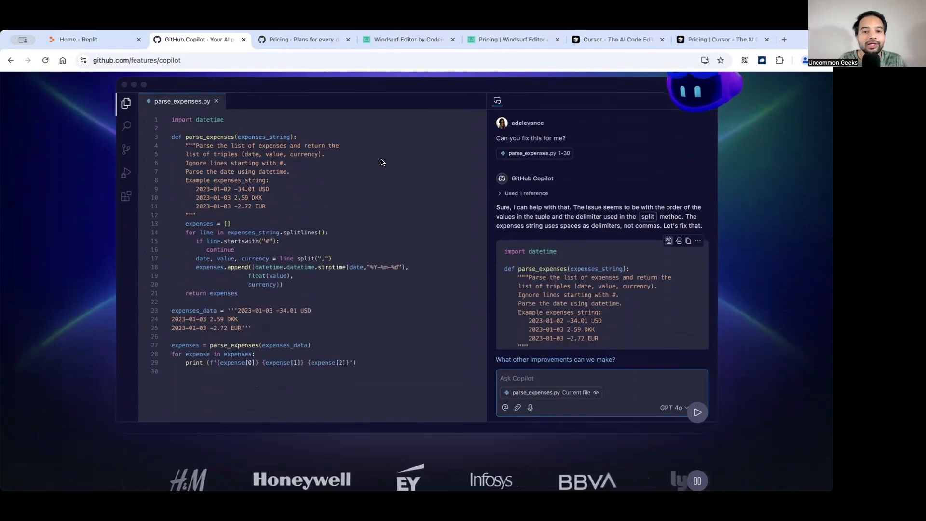
pyautogui.moveTo(280, 162)
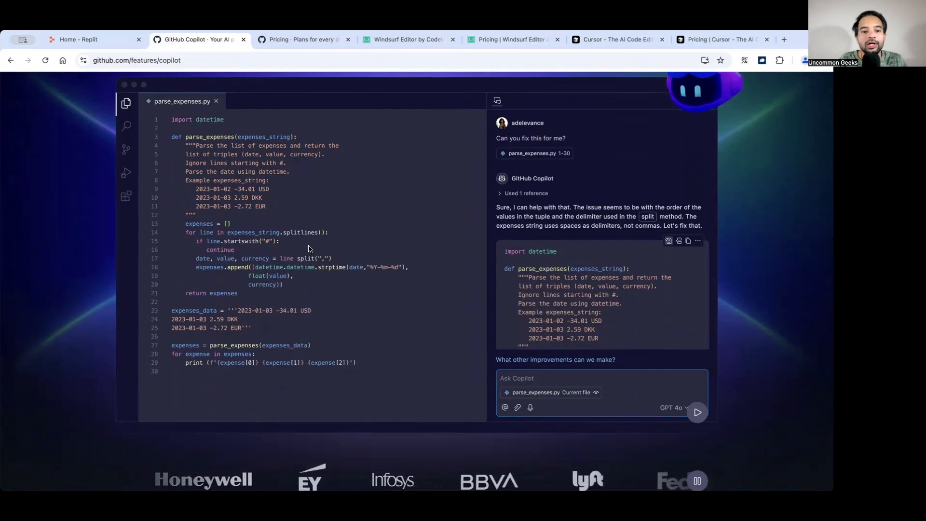
pyautogui.scroll(3)
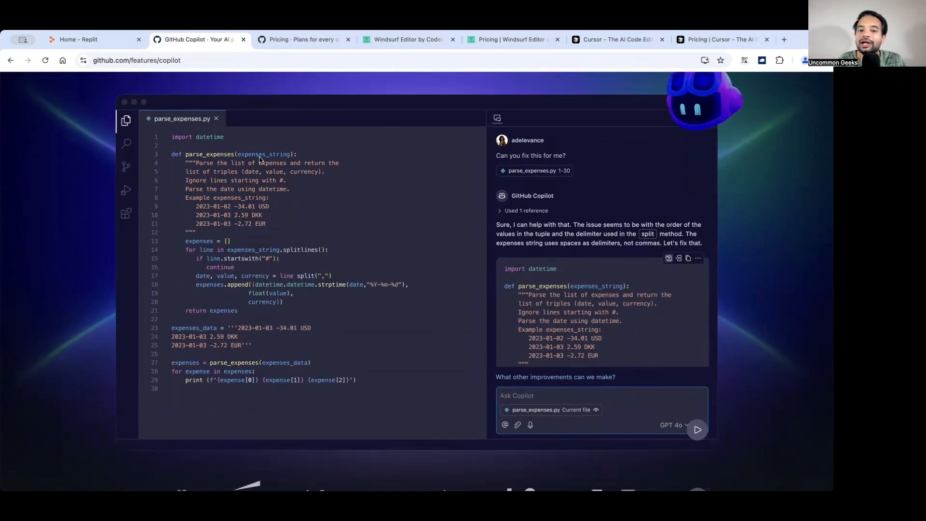
pyautogui.moveTo(411, 189)
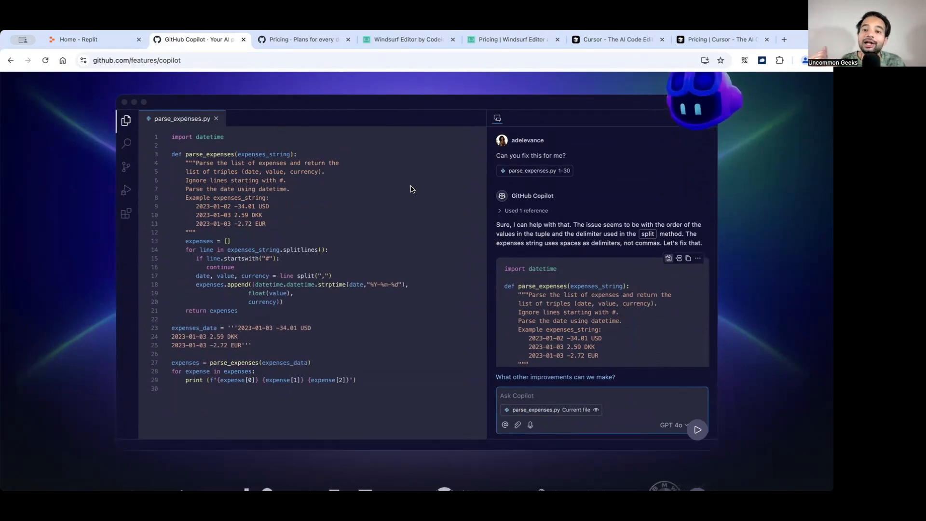
# Step: Compare GitHub's Free $0, Team $4 and Enterprise $21 per user/month plans
pyautogui.click(301, 40)
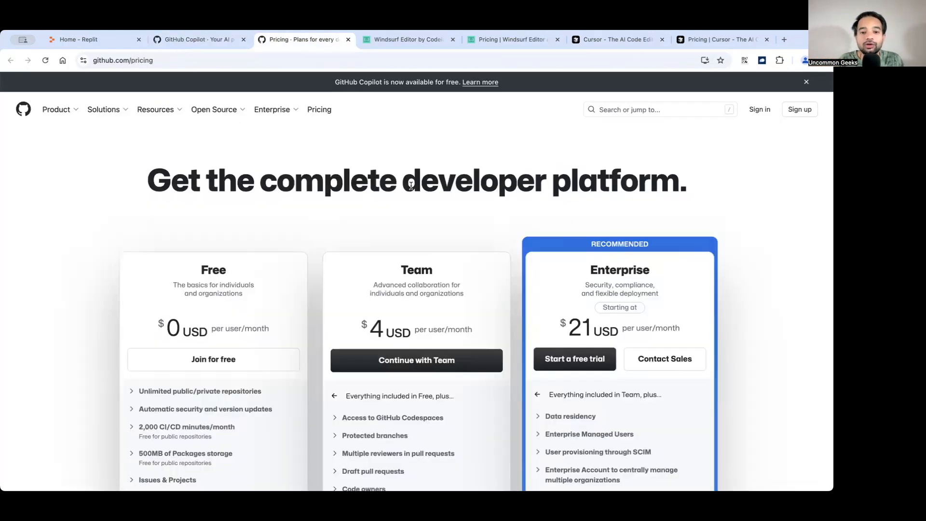
pyautogui.scroll(-3)
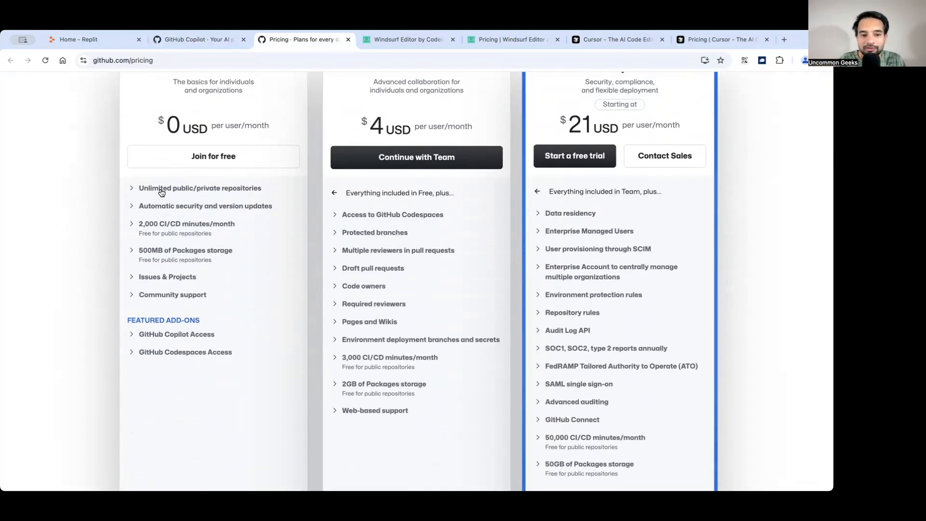
pyautogui.moveTo(240, 195)
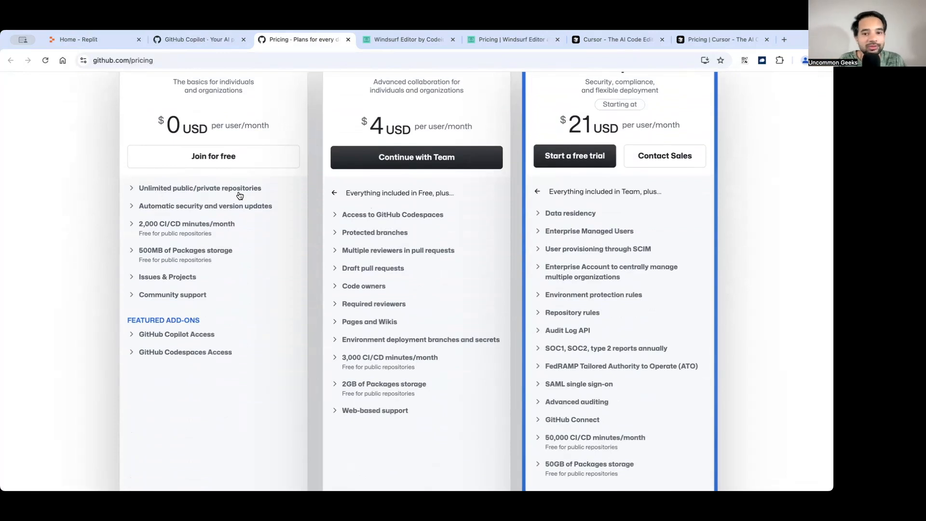
pyautogui.moveTo(274, 210)
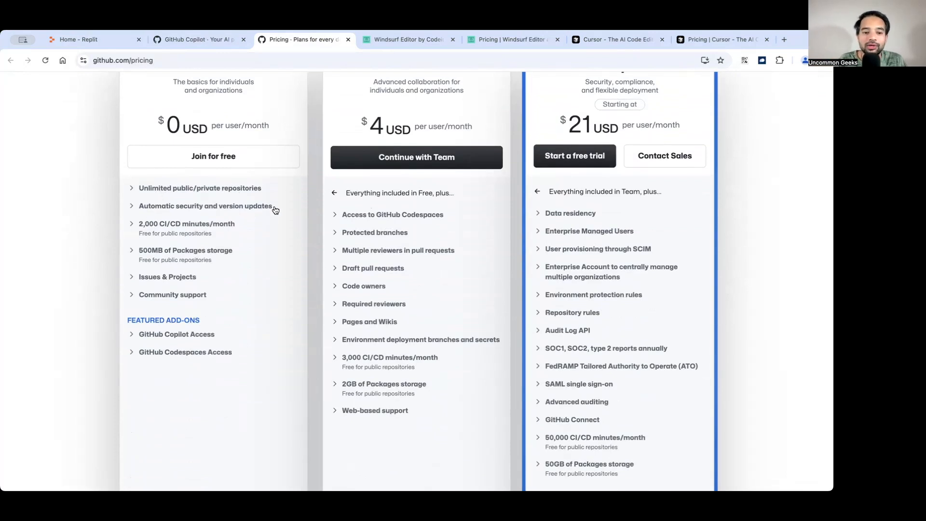
pyautogui.moveTo(242, 229)
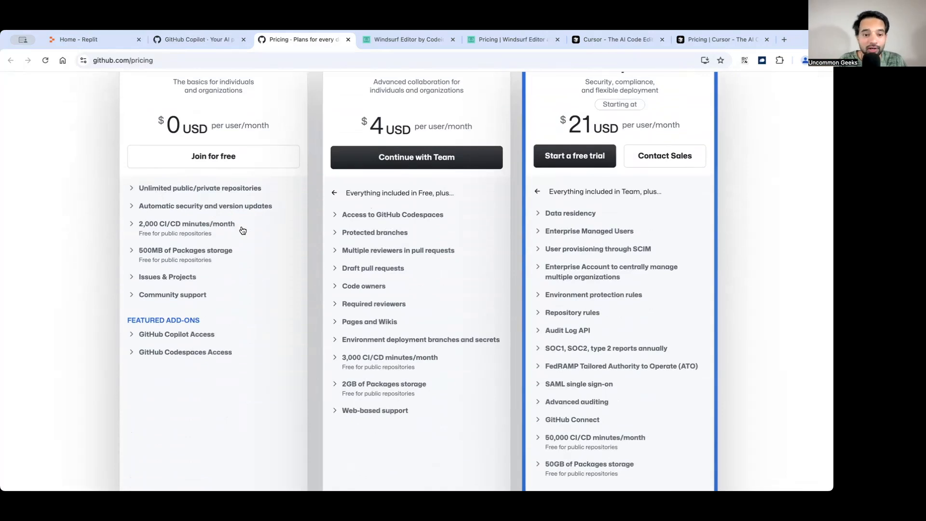
pyautogui.moveTo(158, 291)
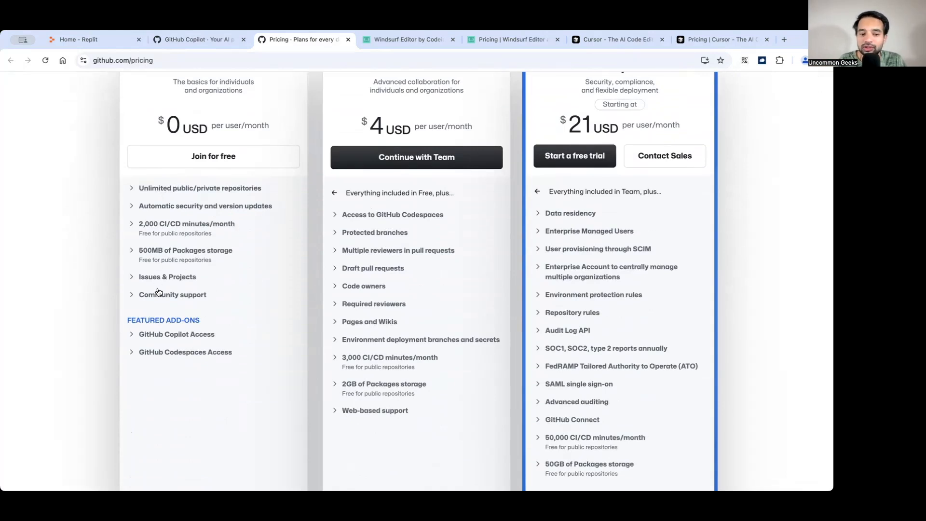
pyautogui.scroll(3)
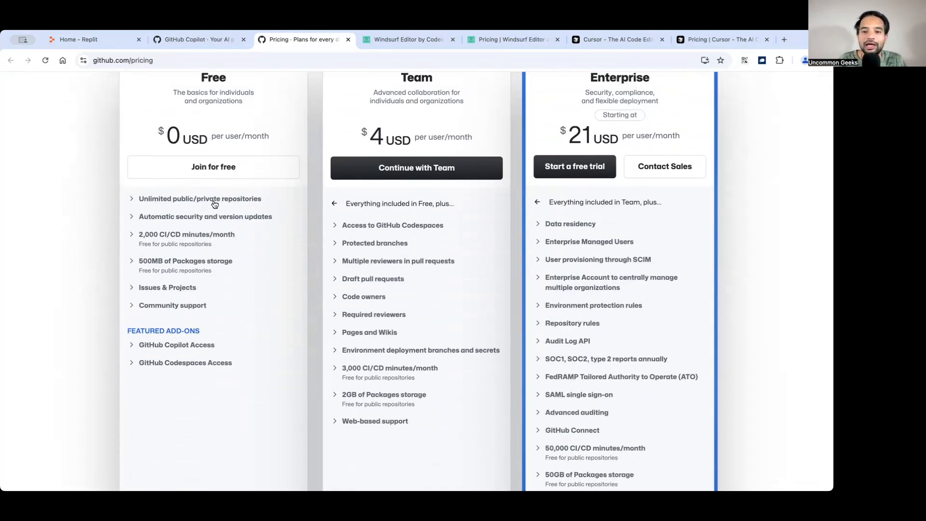
pyautogui.scroll(3)
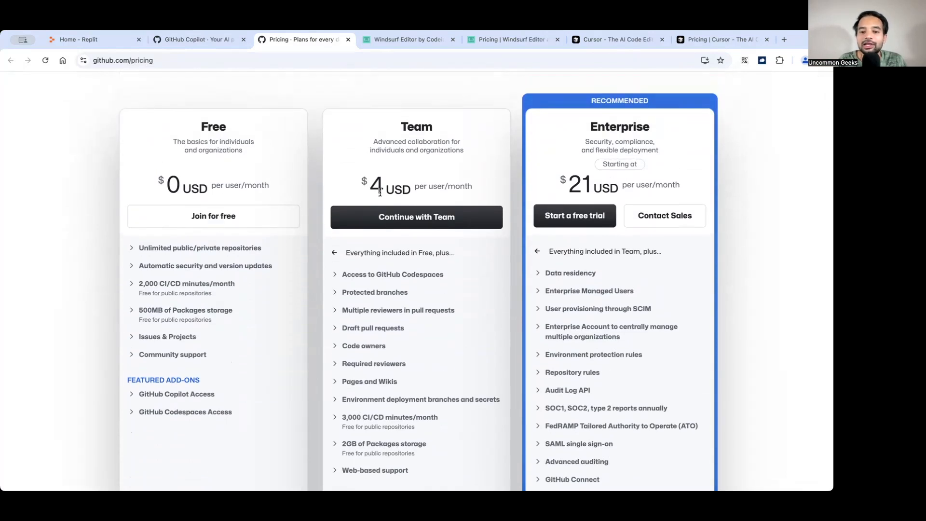
pyautogui.moveTo(661, 191)
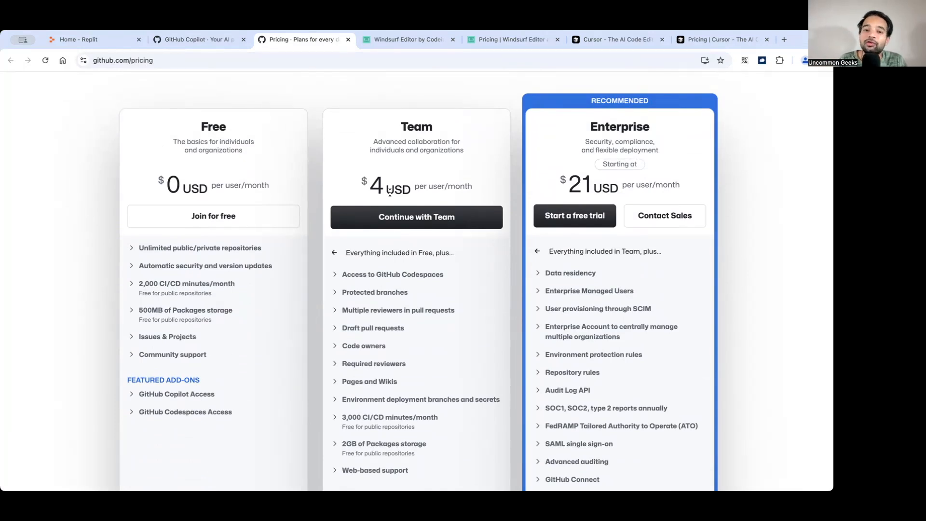
pyautogui.moveTo(352, 166)
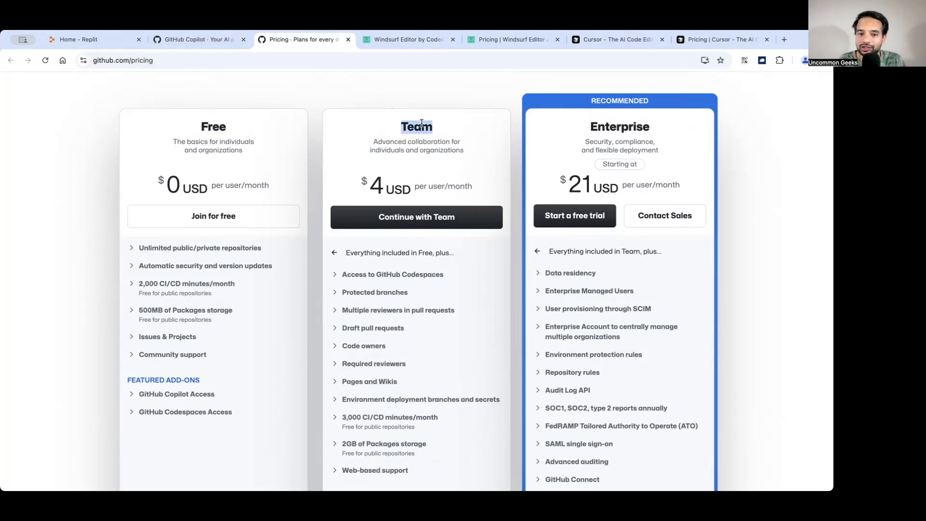
pyautogui.moveTo(200, 126)
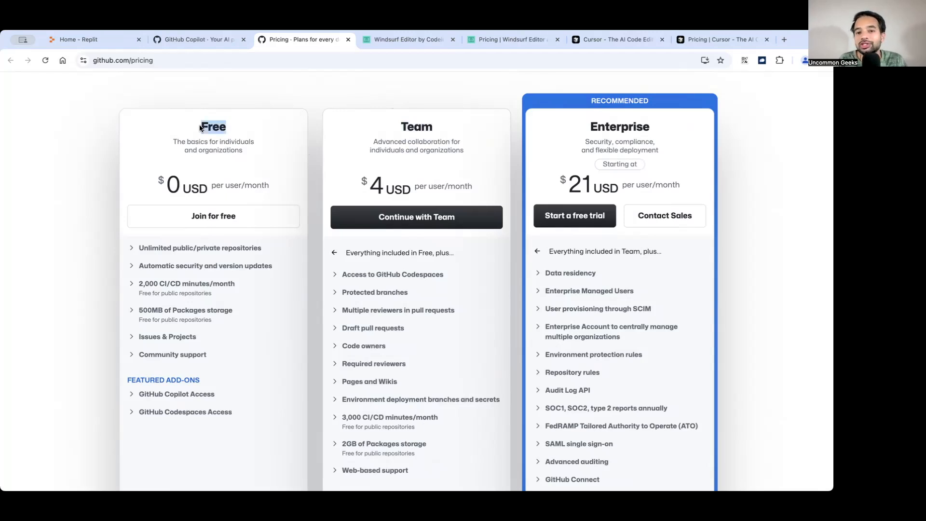
# Step: Switch to the Windsurf Editor page and scroll to the Cascade contextual-awareness section
pyautogui.click(408, 39)
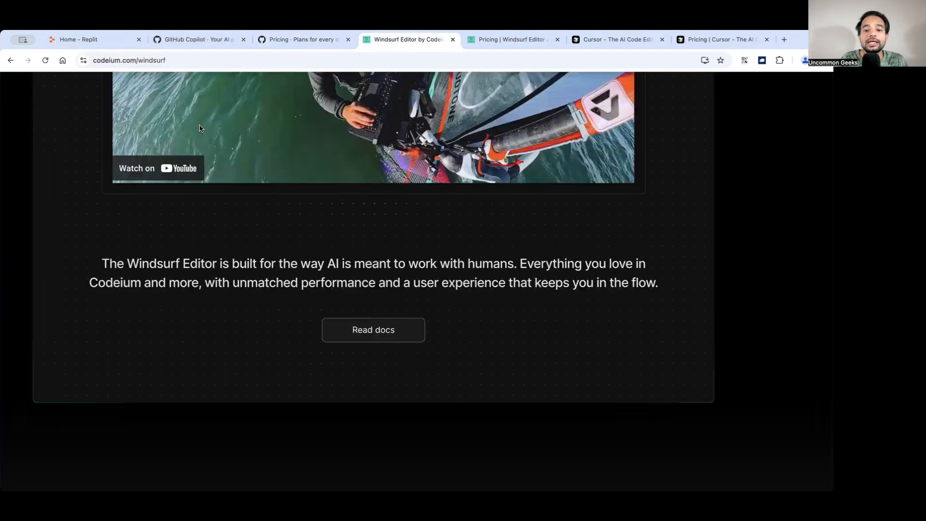
pyautogui.scroll(3)
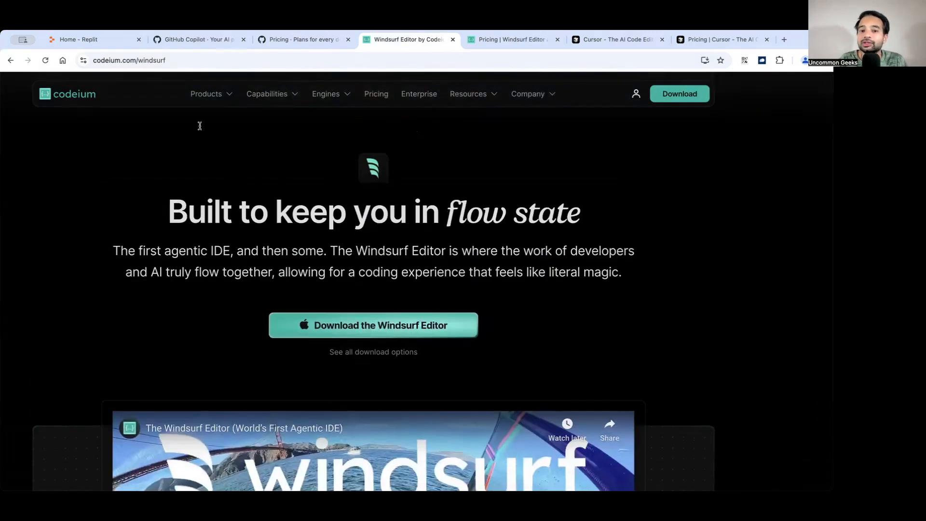
pyautogui.scroll(-3)
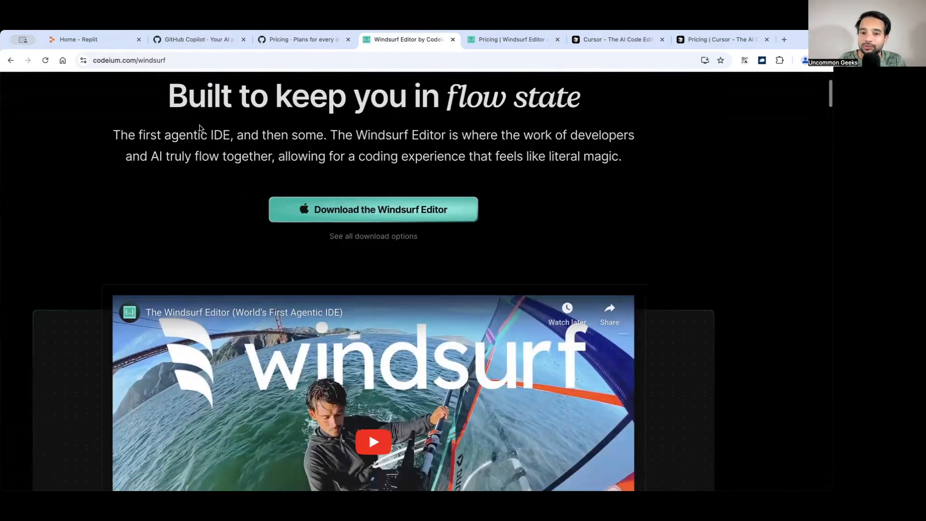
pyautogui.scroll(3)
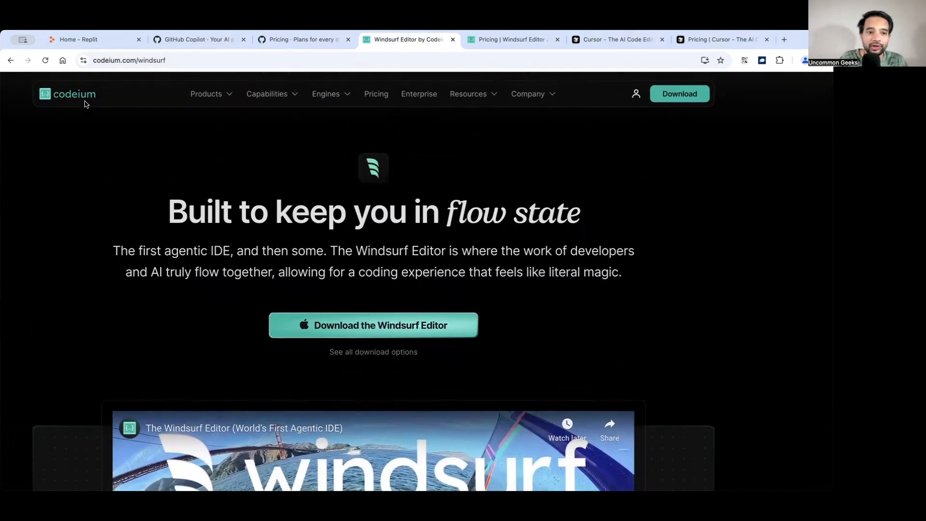
pyautogui.scroll(-3)
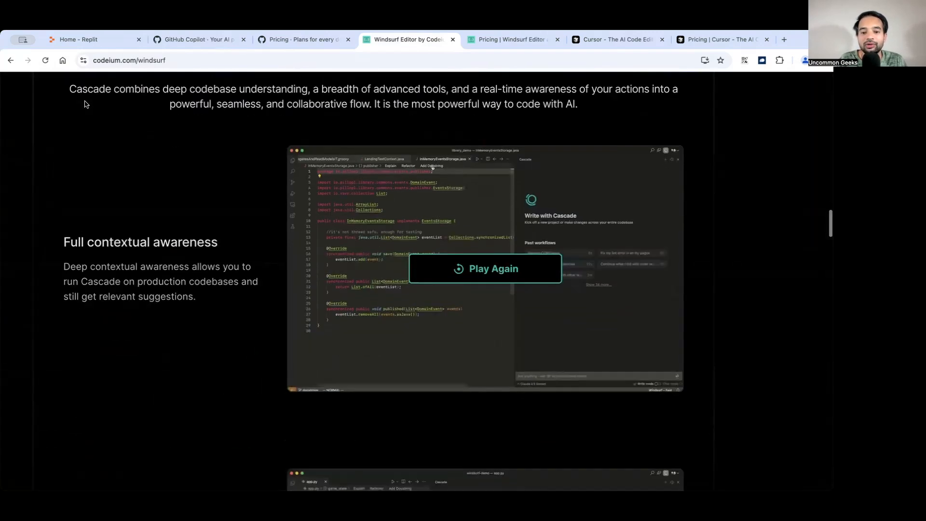
pyautogui.scroll(3)
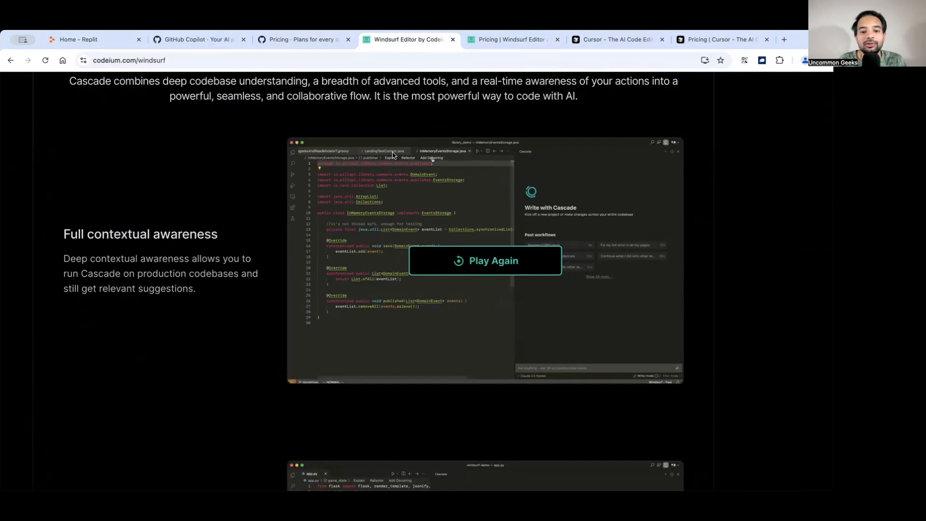
pyautogui.moveTo(394, 206)
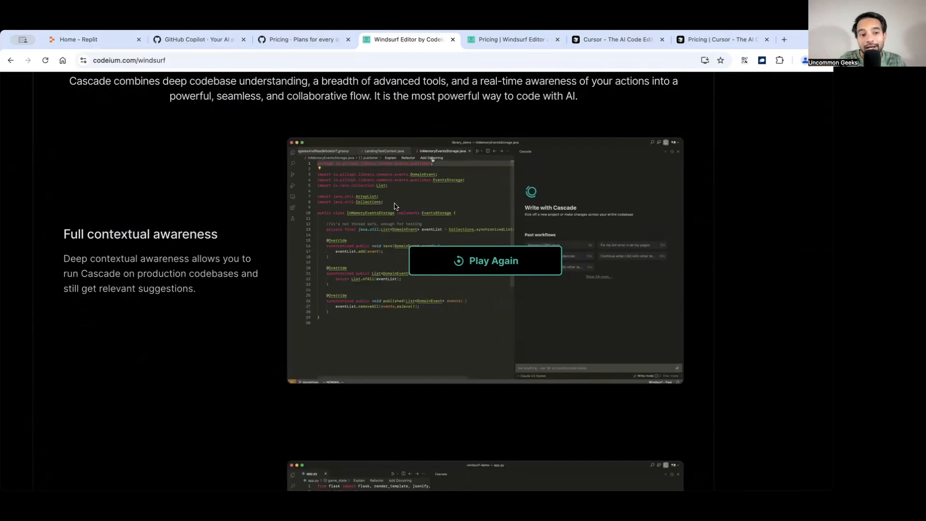
pyautogui.moveTo(192, 197)
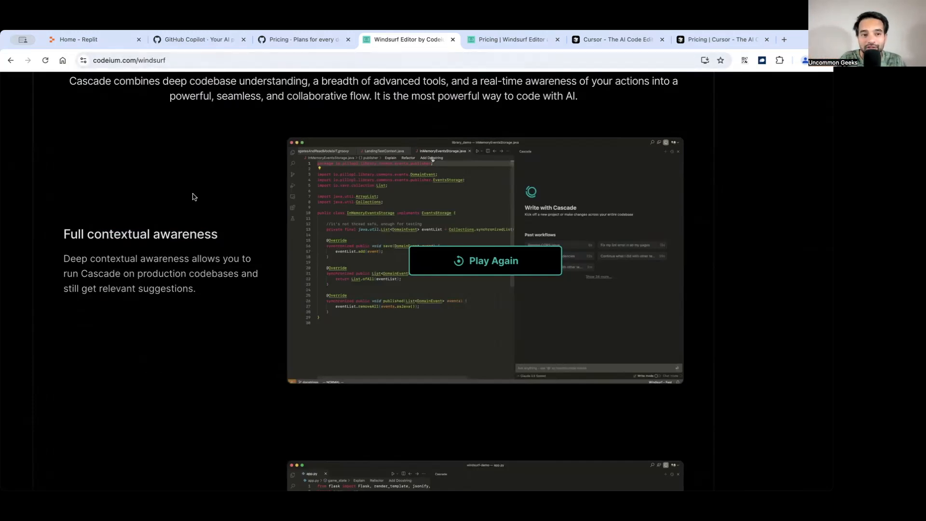
pyautogui.moveTo(186, 258)
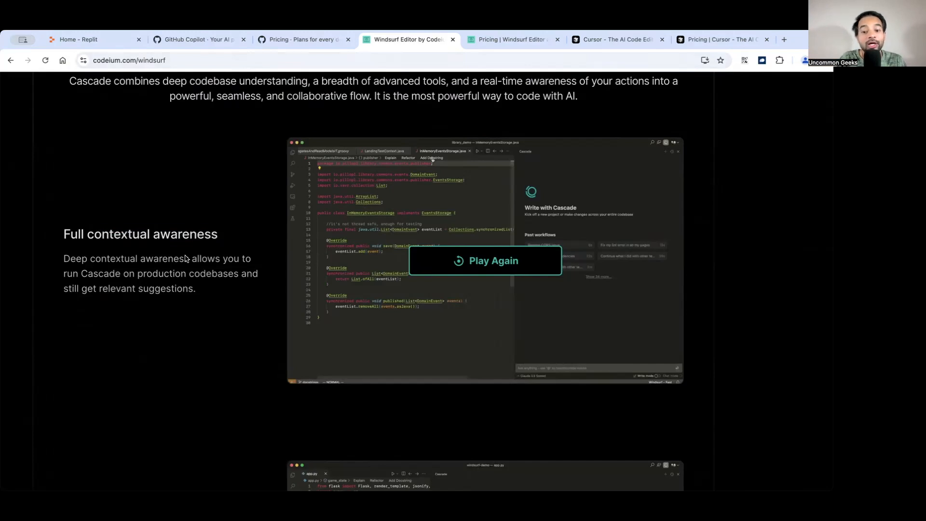
pyautogui.click(484, 260)
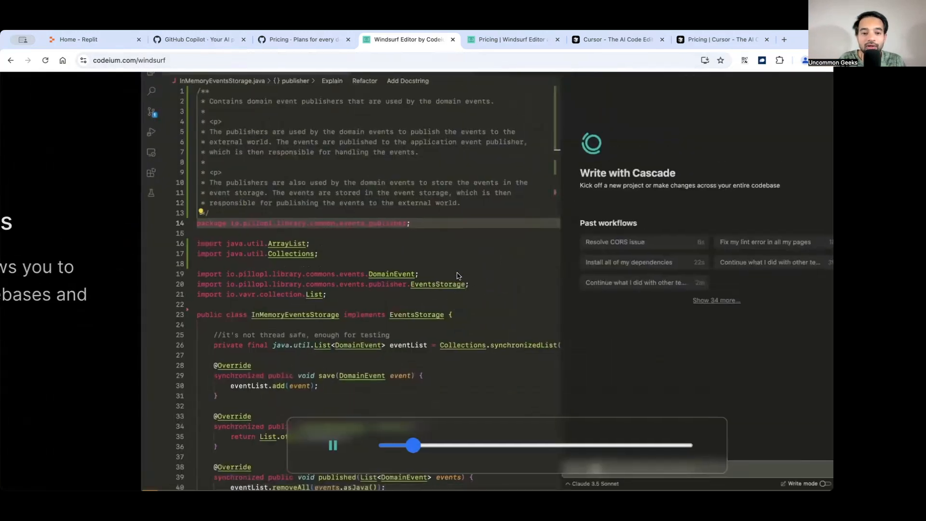
pyautogui.click(636, 282)
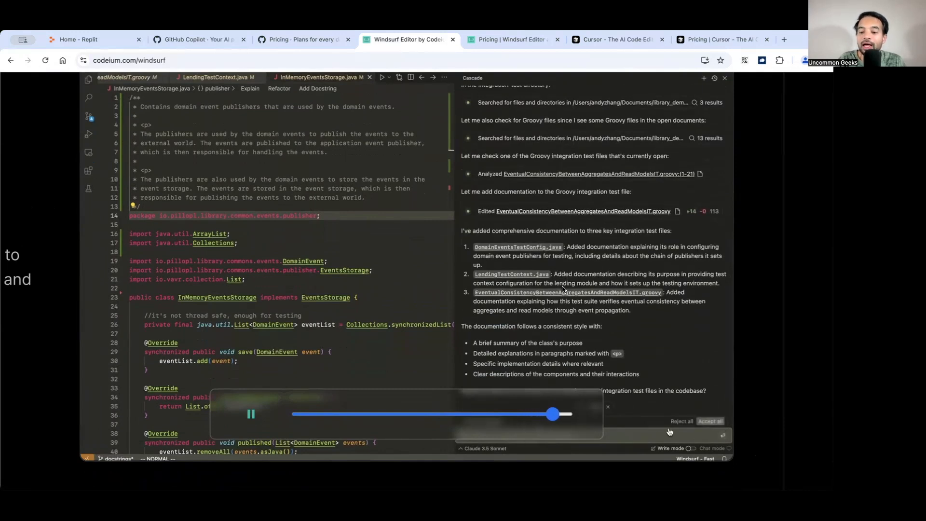
pyautogui.click(710, 421)
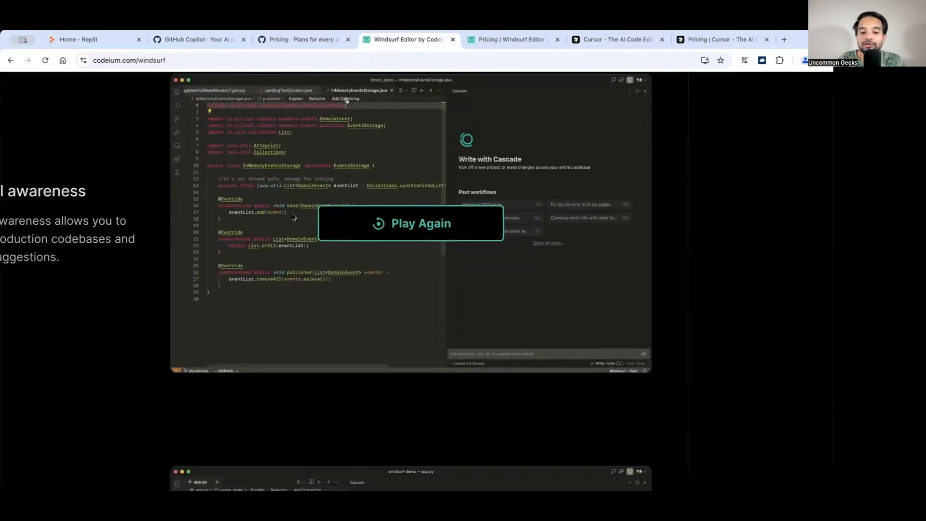
# Step: Scroll past the command-suggestion and resume sections to the multi-file editing demo
pyautogui.scroll(-3)
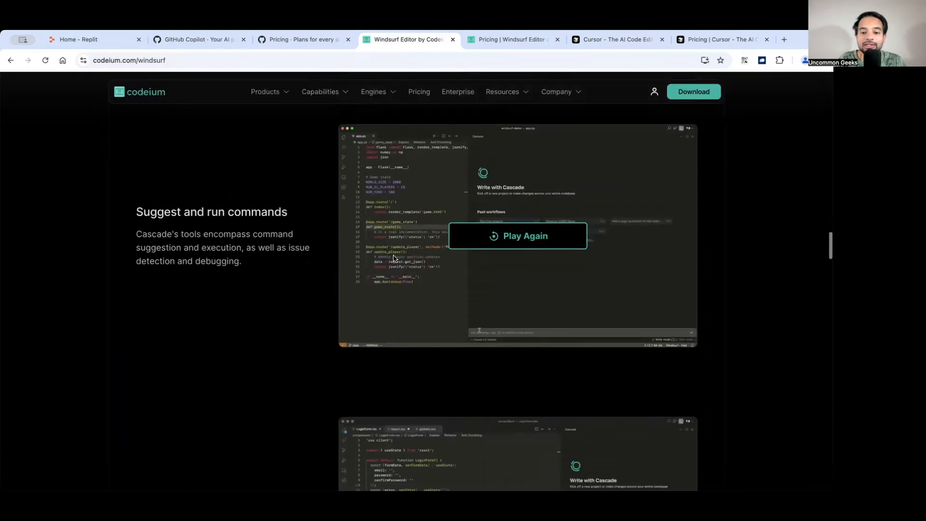
pyautogui.scroll(-3)
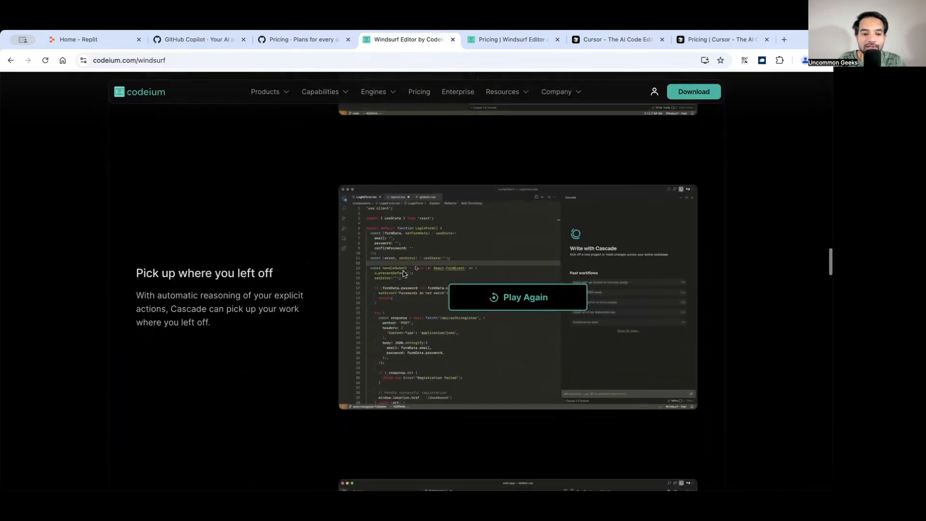
pyautogui.scroll(-3)
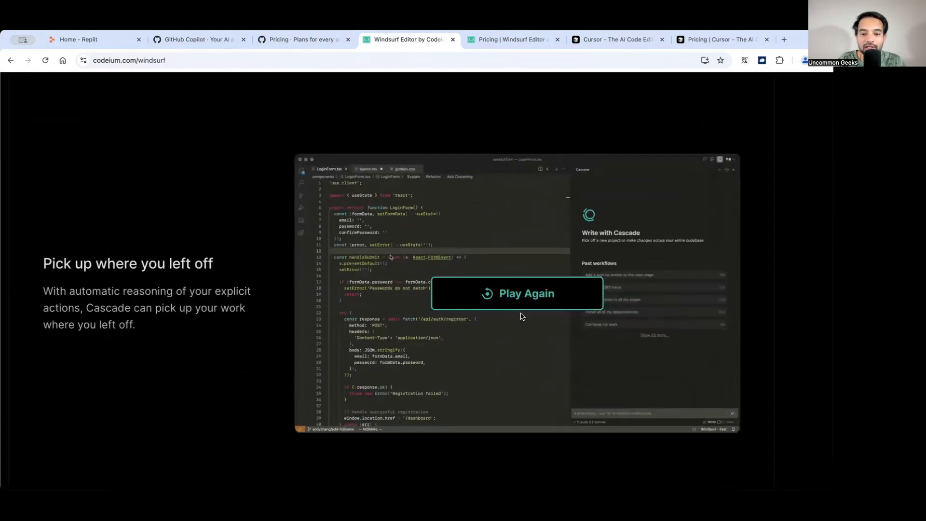
pyautogui.click(516, 293)
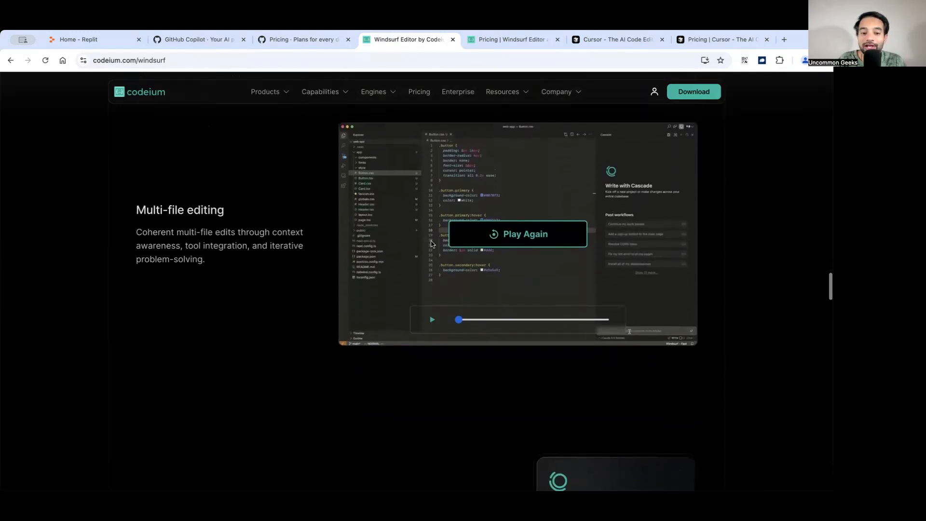
pyautogui.moveTo(442, 269)
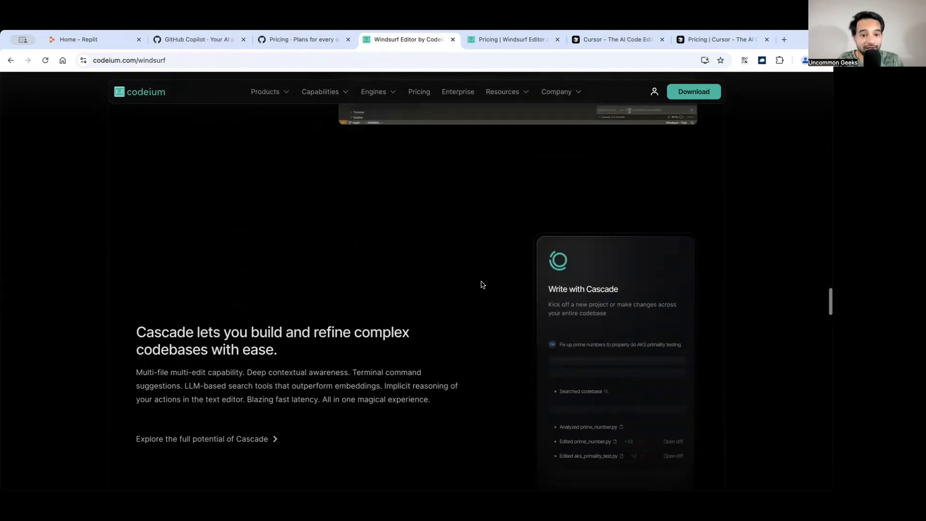
# Step: Switch to the Windsurf pricing page showing Free $0, Pro $15, Pro Ultimate $60, Teams $35
pyautogui.scroll(-3)
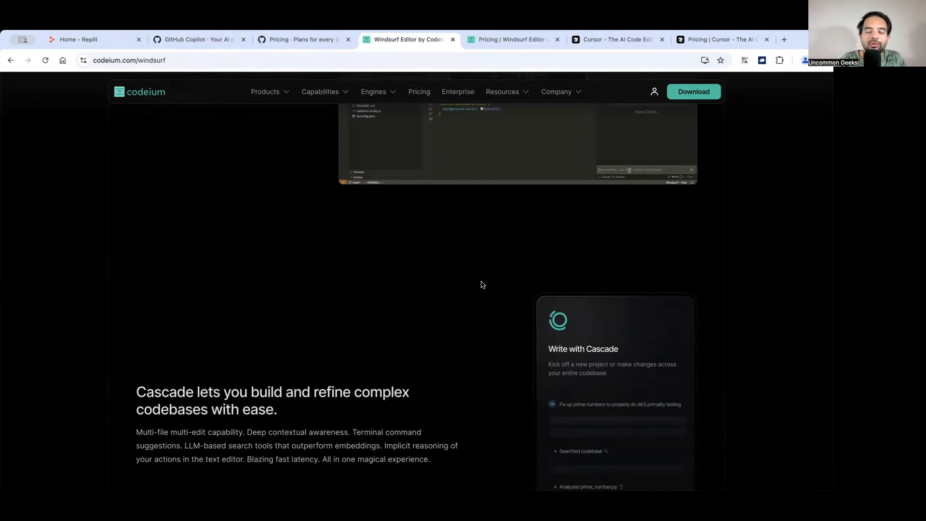
pyautogui.click(511, 39)
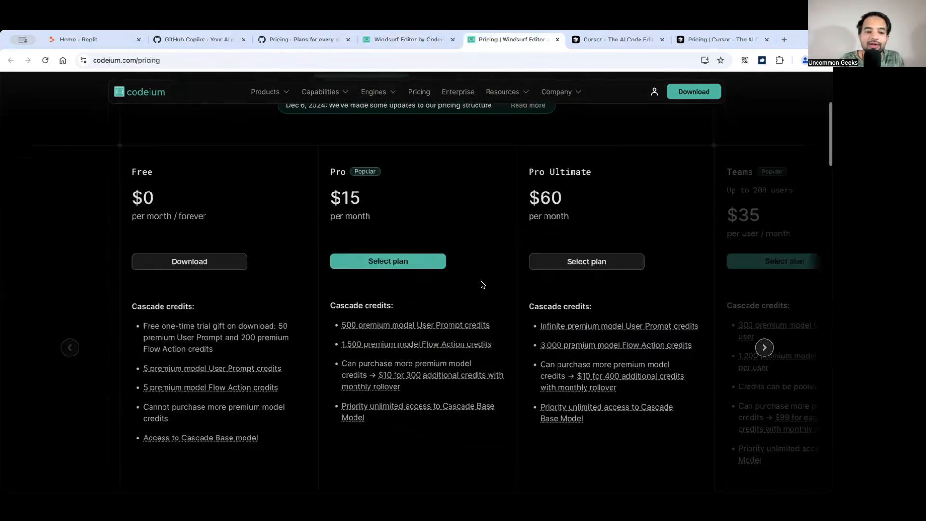
# Step: Browse the Windsurf Capabilities menu, highlight the Free plan's $0 price, then switch to Cursor's homepage
pyautogui.scroll(3)
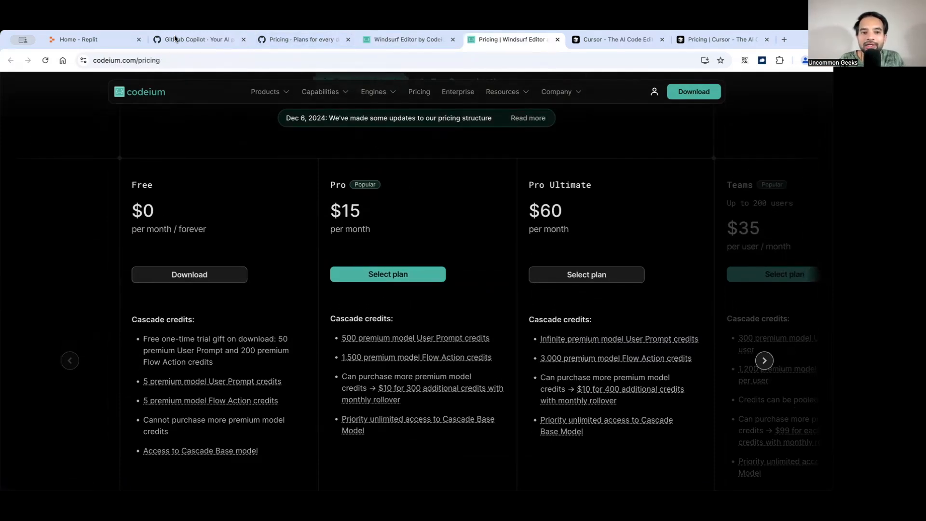
pyautogui.click(323, 91)
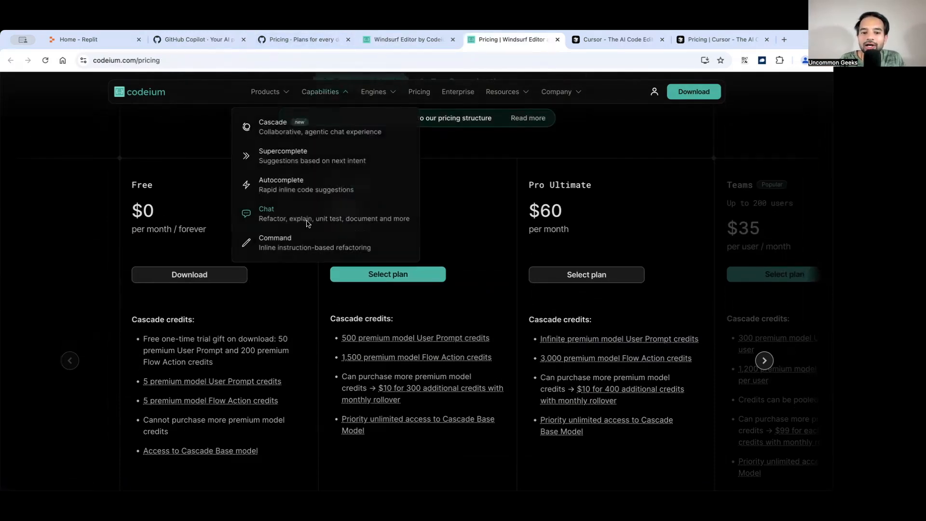
pyautogui.click(297, 39)
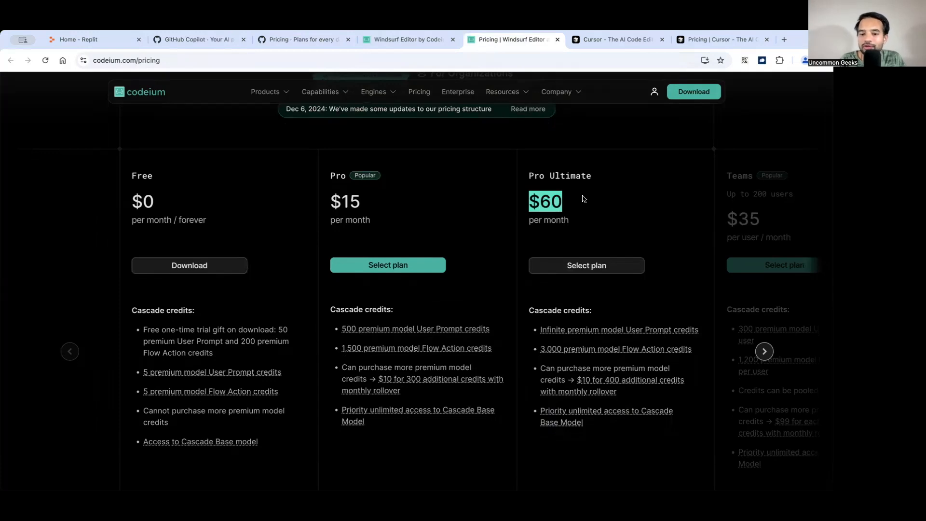
pyautogui.moveTo(153, 187)
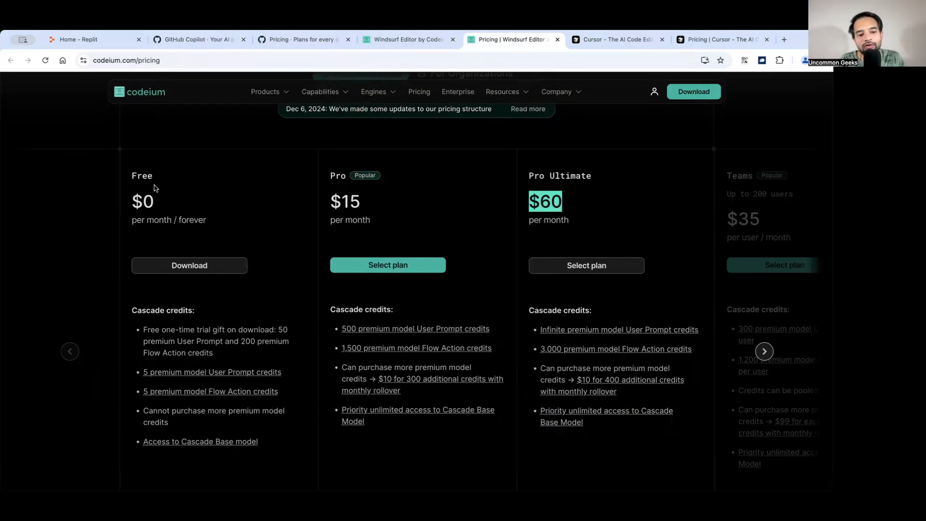
pyautogui.moveTo(196, 207)
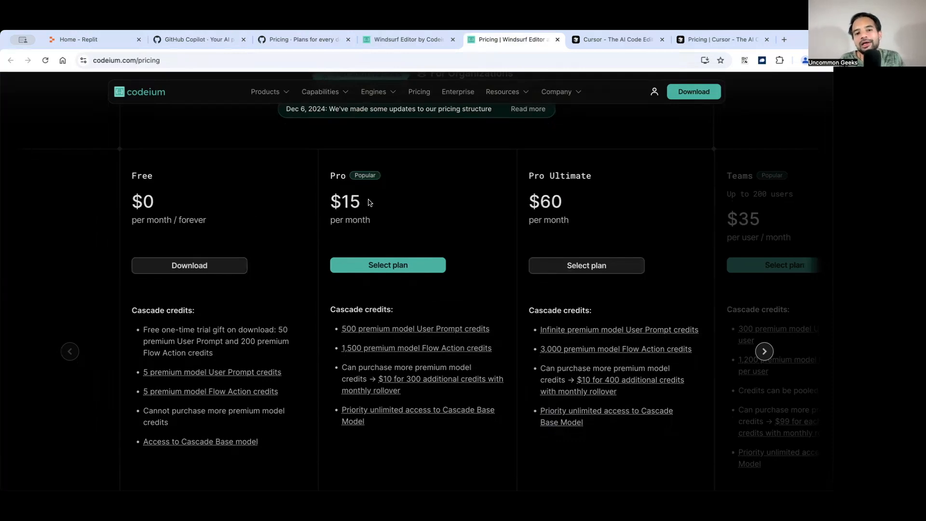
pyautogui.moveTo(406, 208)
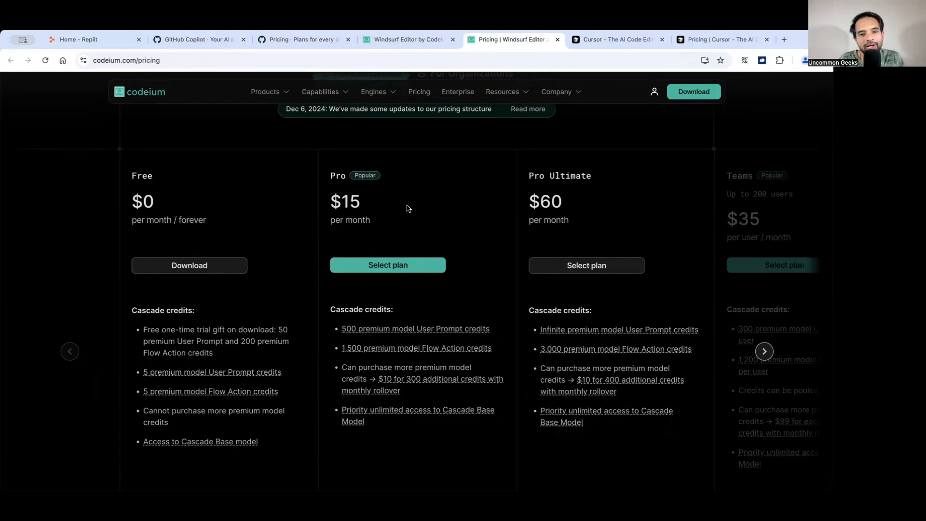
pyautogui.moveTo(251, 218)
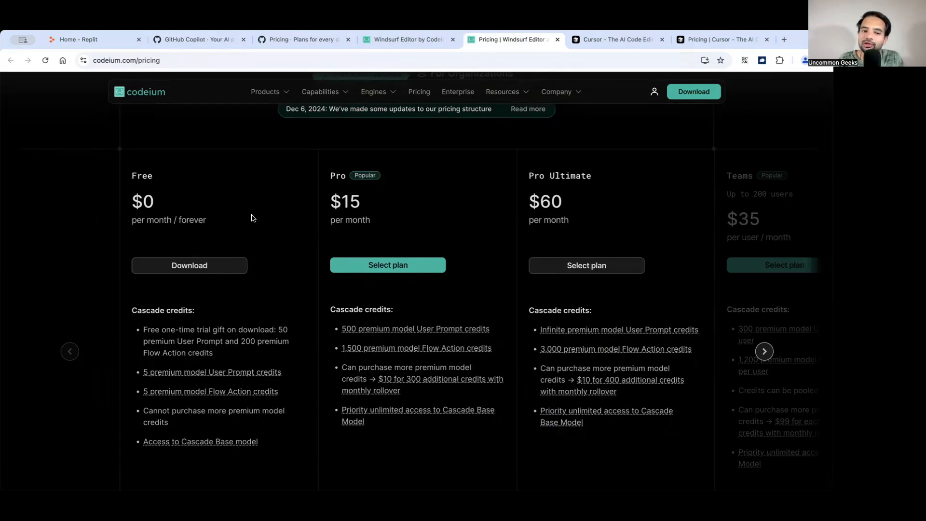
pyautogui.doubleClick(142, 201)
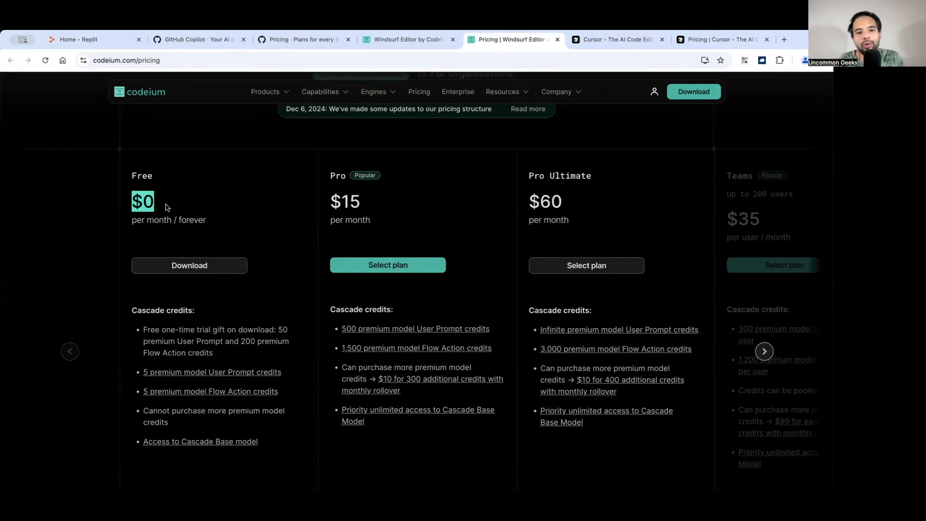
pyautogui.moveTo(381, 182)
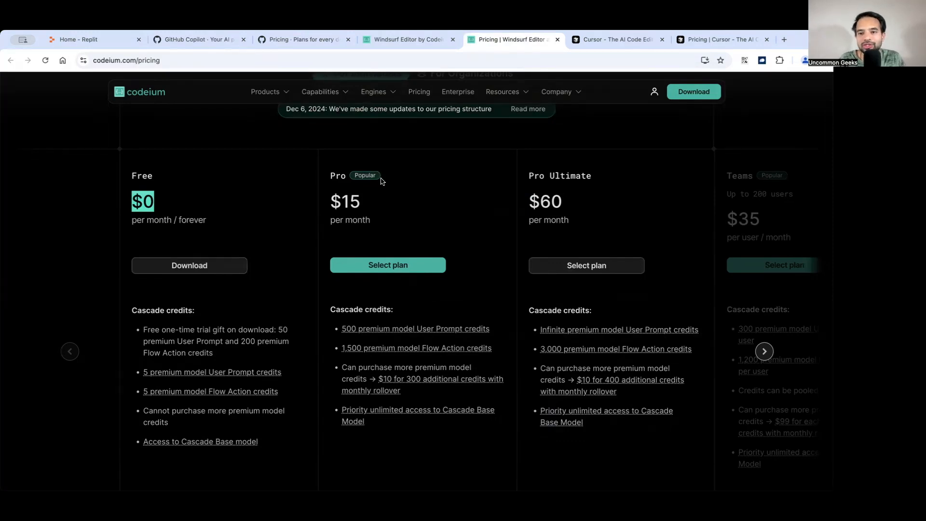
pyautogui.click(618, 39)
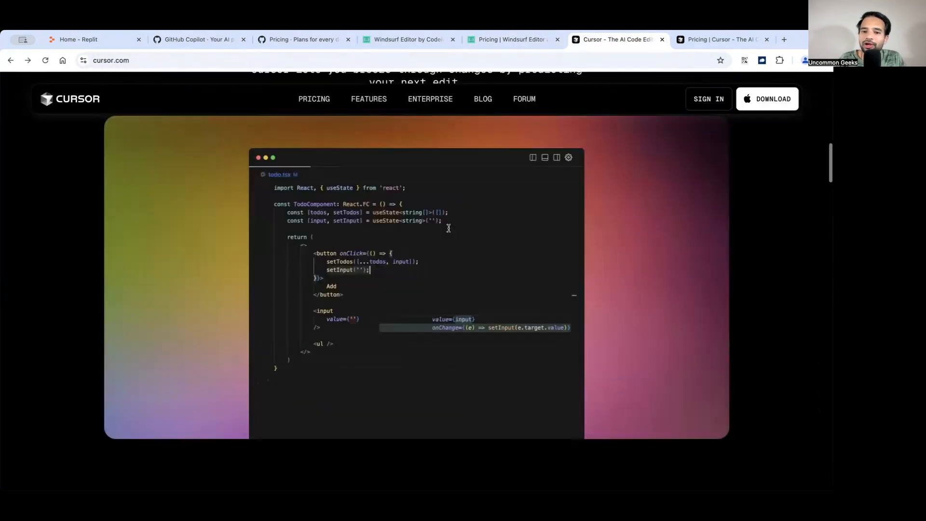
pyautogui.scroll(3)
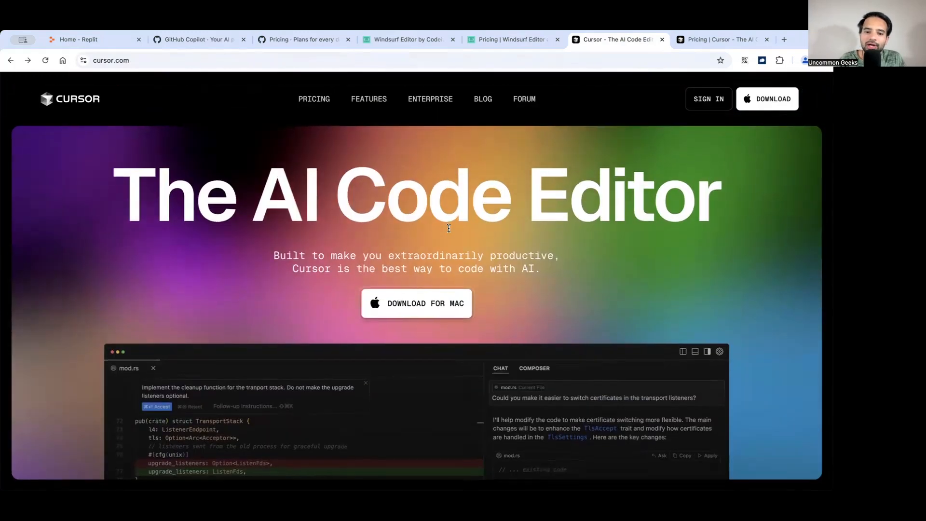
pyautogui.scroll(-3)
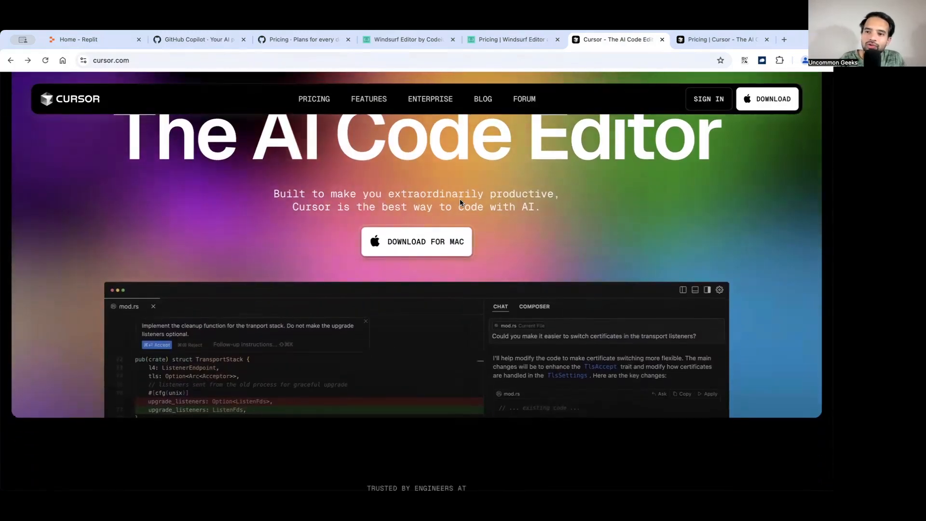
pyautogui.scroll(-3)
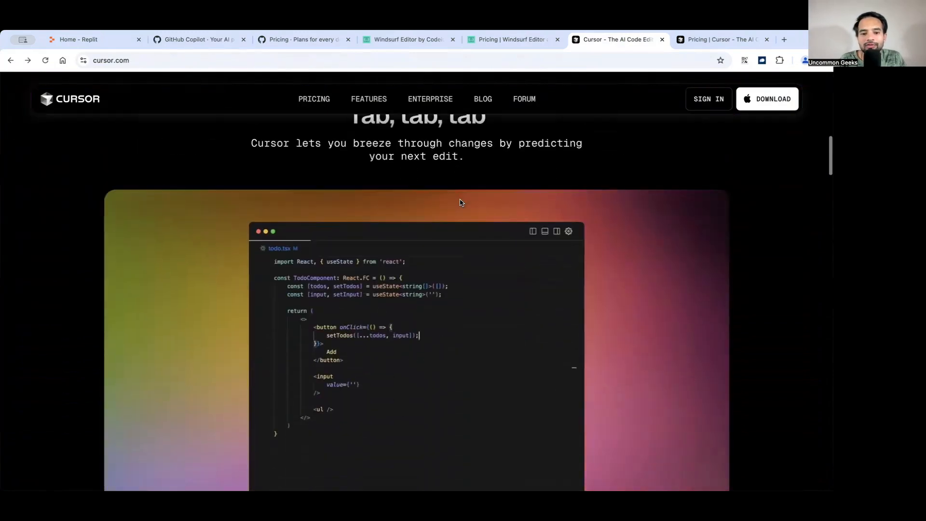
pyautogui.scroll(-3)
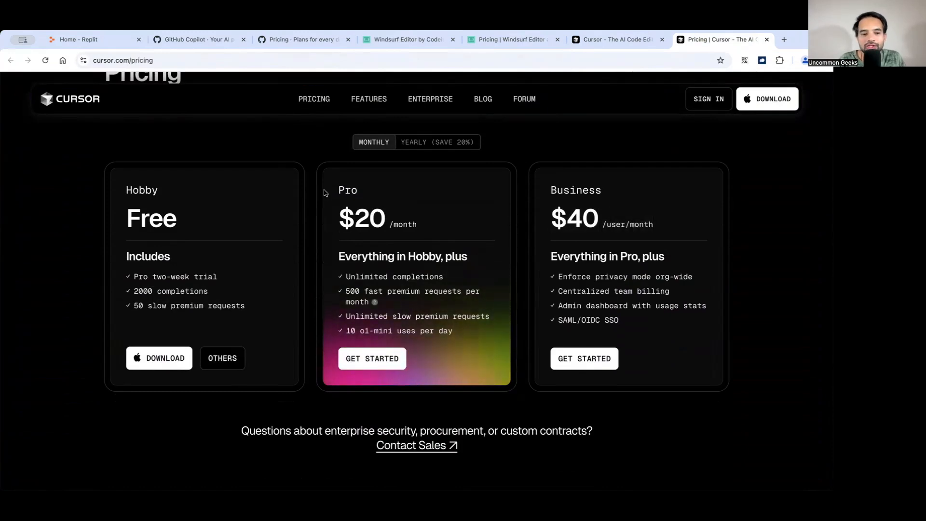
pyautogui.moveTo(237, 173)
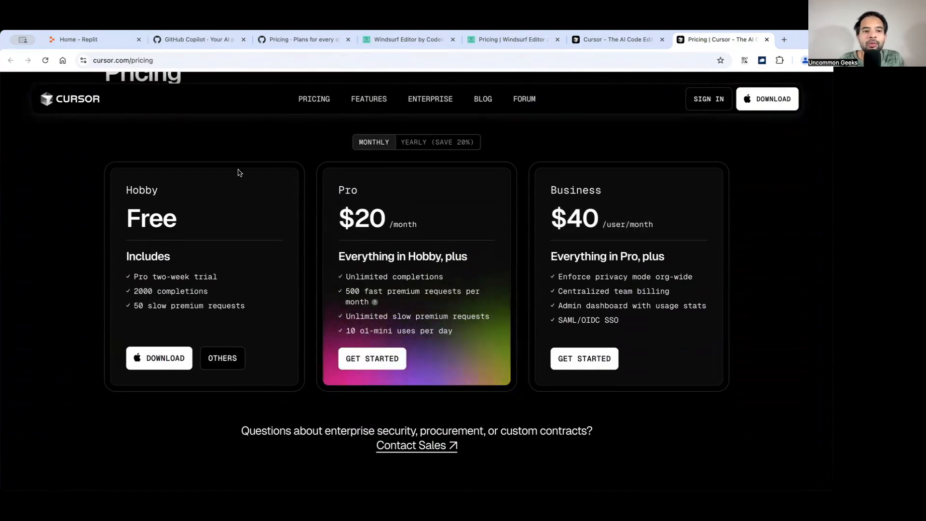
pyautogui.moveTo(433, 56)
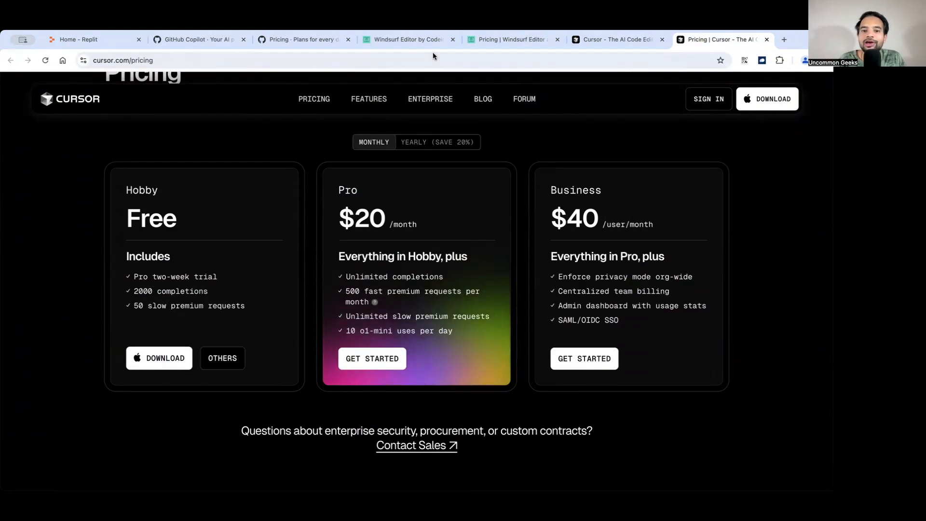
# Step: Go back to the Windsurf Editor feature page at its Cascade introduction
pyautogui.click(408, 39)
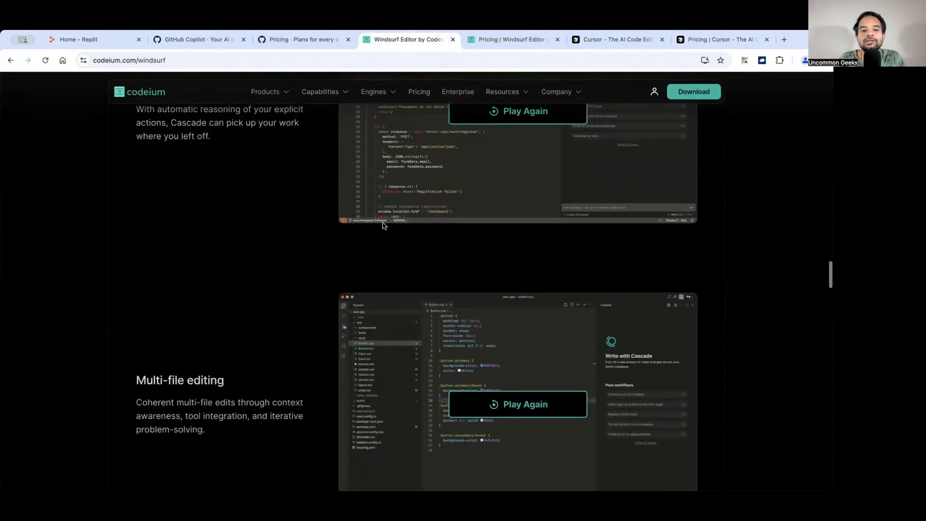
pyautogui.scroll(3)
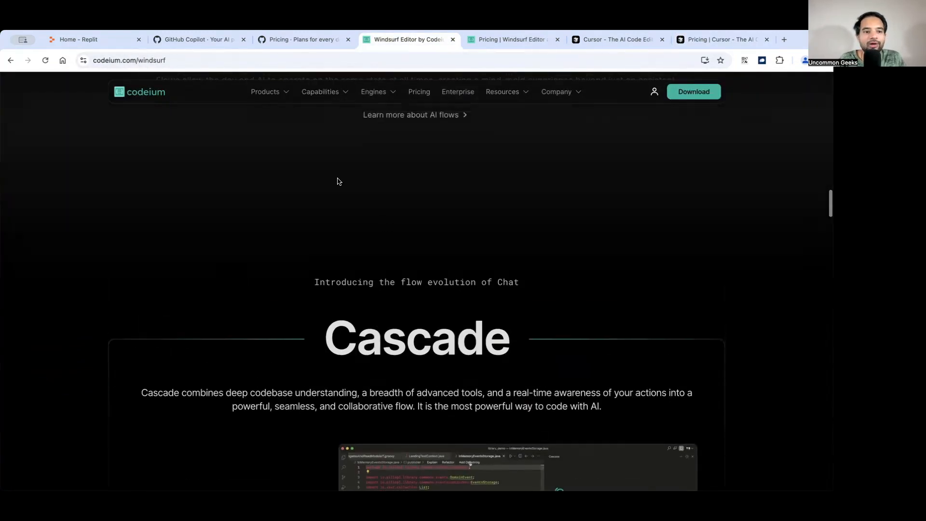